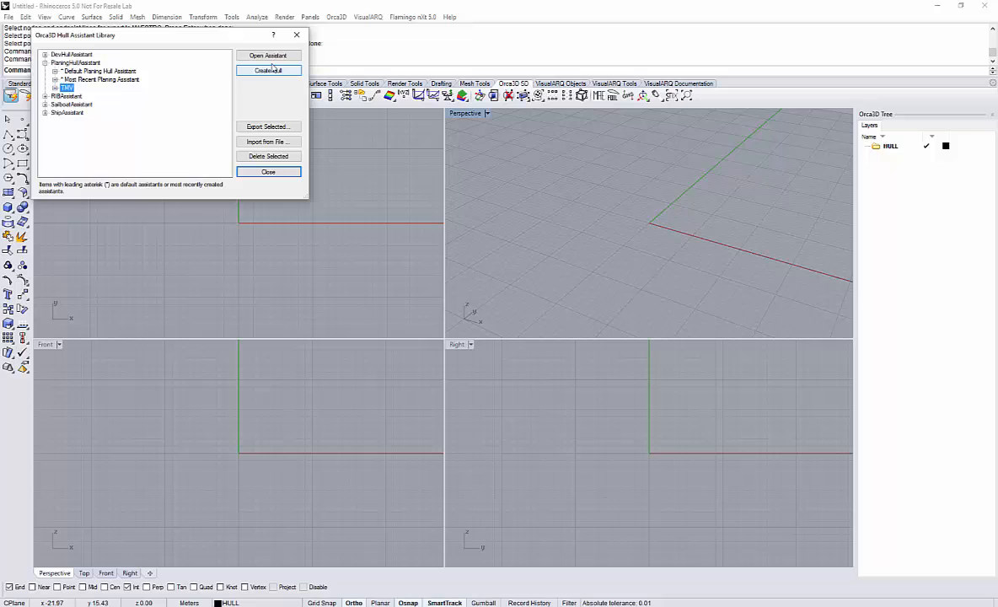
# Step: Create a TMV planing hull with 115 m deck length and 52° bow rake, overwriting saved settings
pyautogui.click(268, 70)
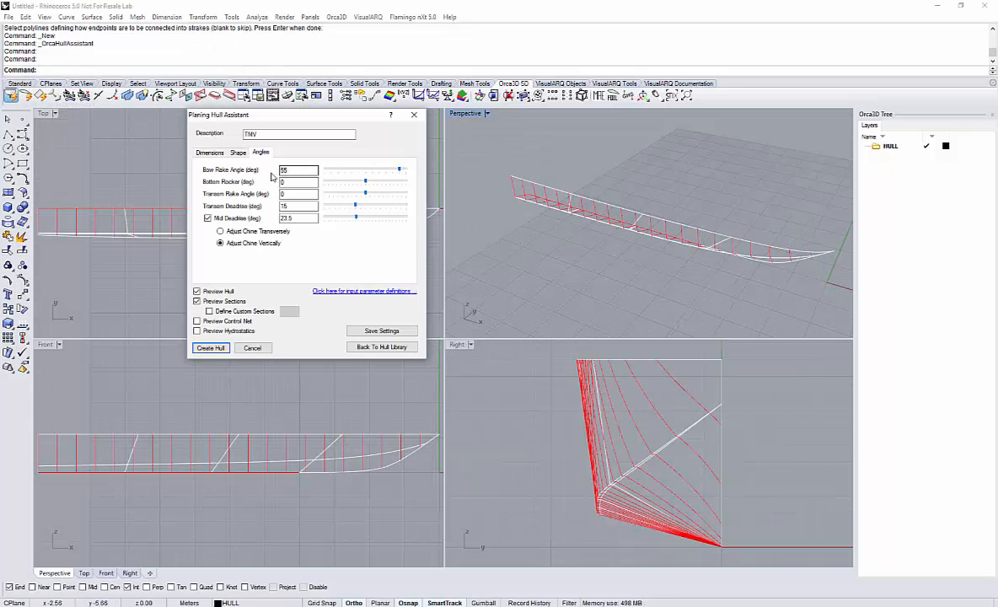
pyautogui.click(210, 153)
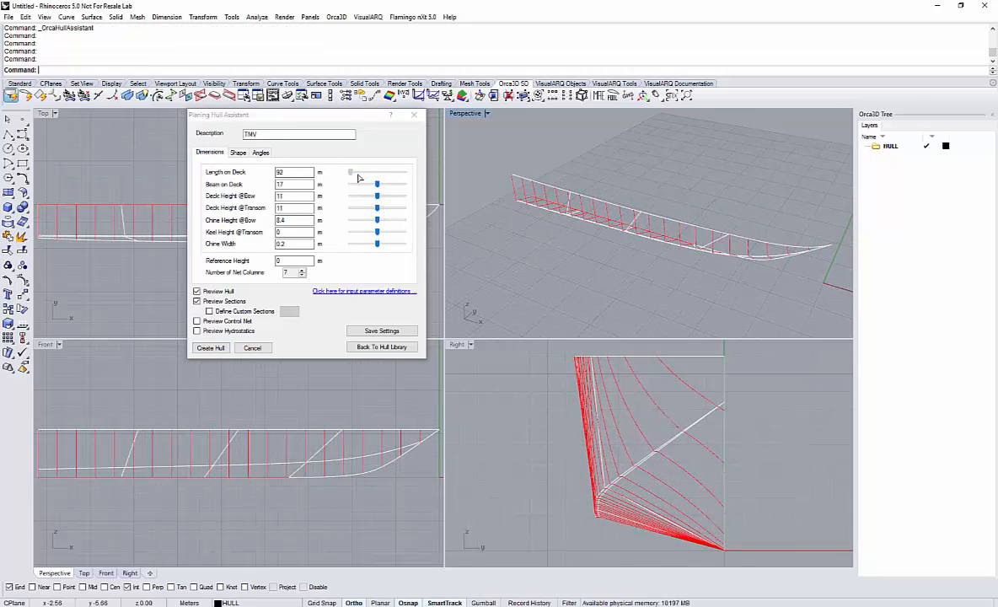
pyautogui.write('115')
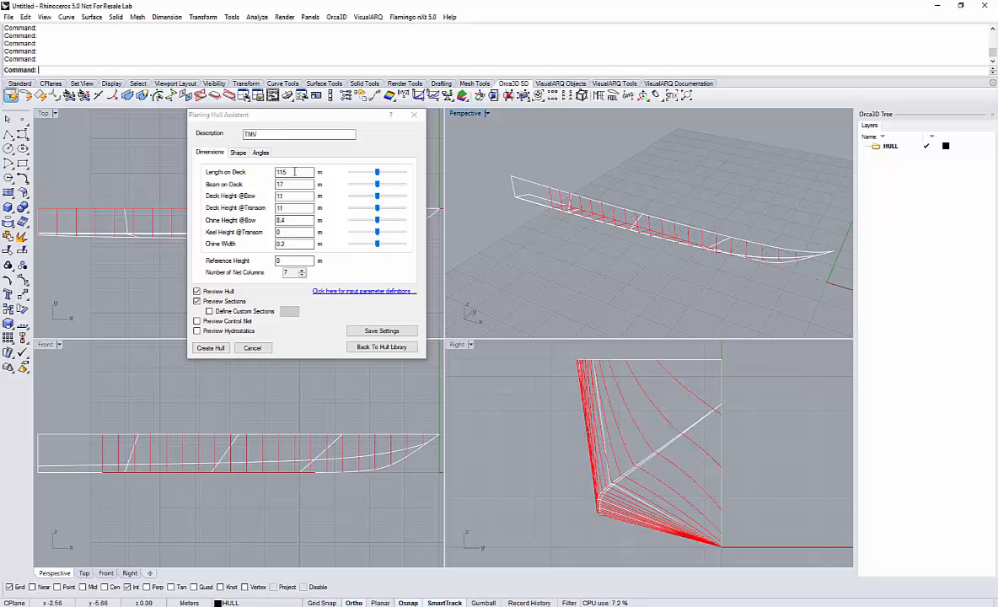
pyautogui.click(259, 152)
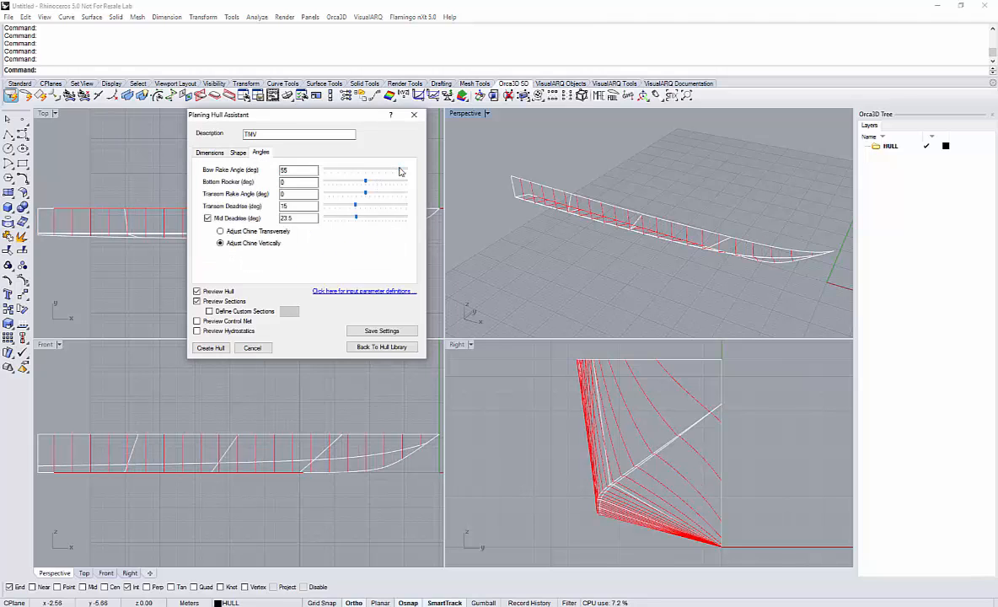
pyautogui.moveTo(365, 181); pyautogui.dragTo(359, 168)
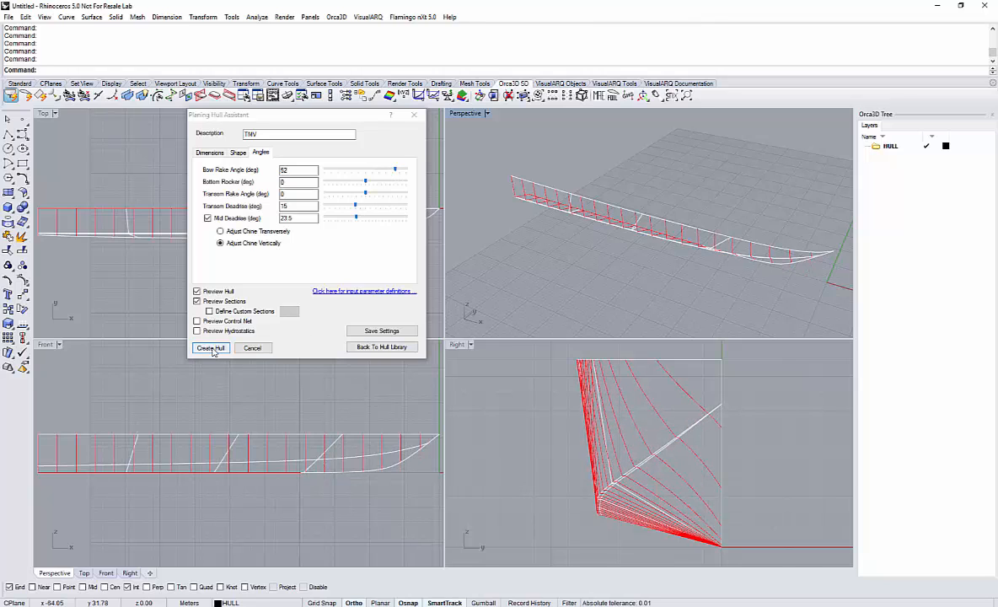
pyautogui.click(210, 347)
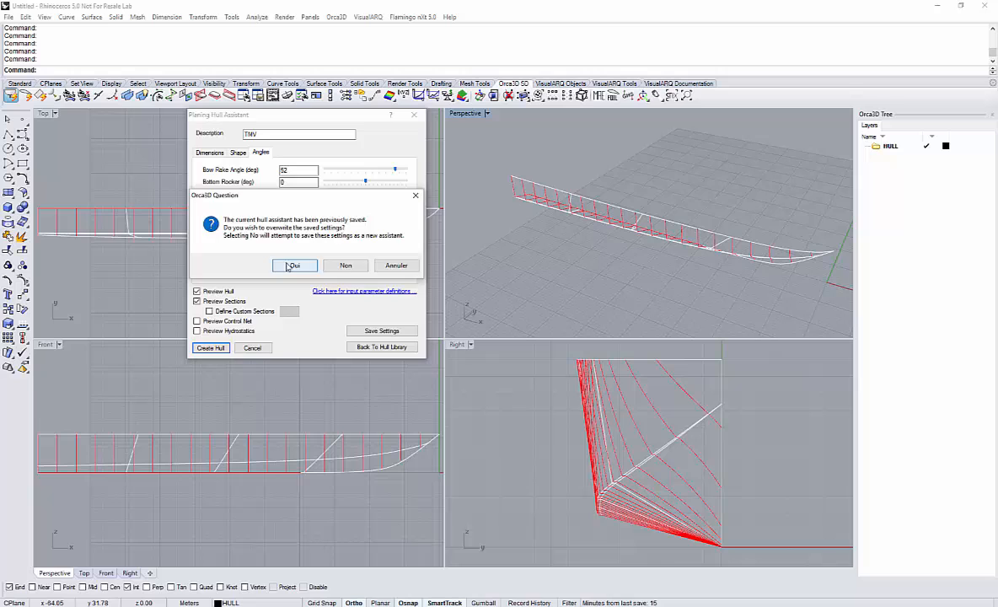
pyautogui.click(294, 265)
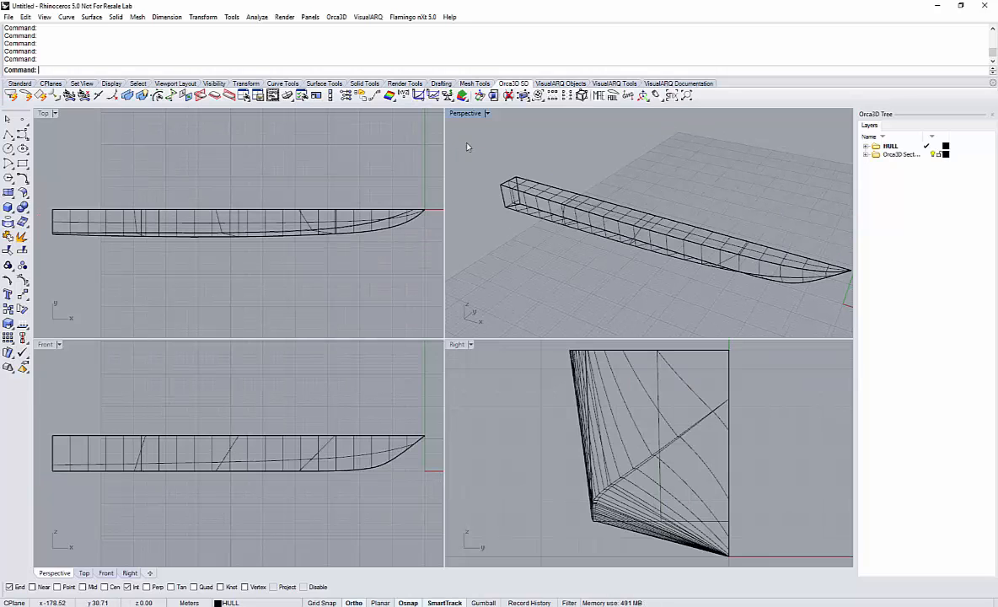
# Step: Maximize the Perspective view and open recent tmv115al.3dm, discarding the untitled hull
pyautogui.doubleClick(465, 113)
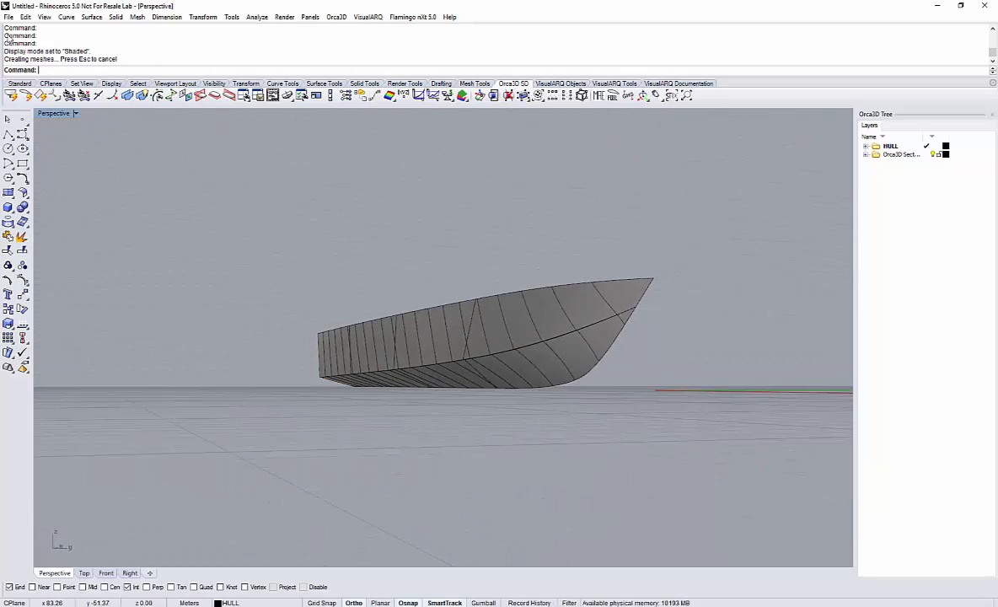
pyautogui.click(8, 16)
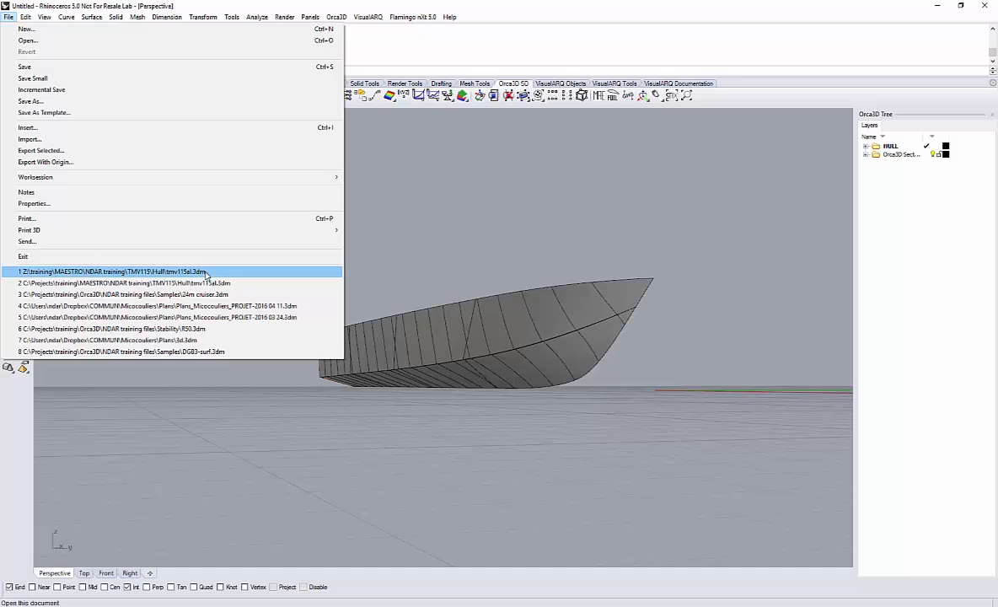
pyautogui.click(110, 271)
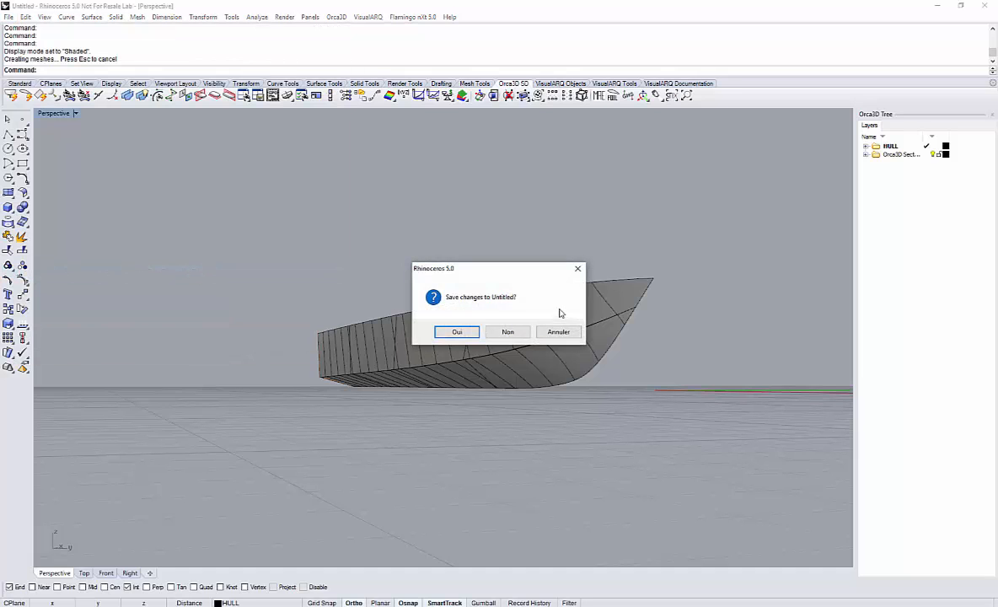
pyautogui.click(508, 332)
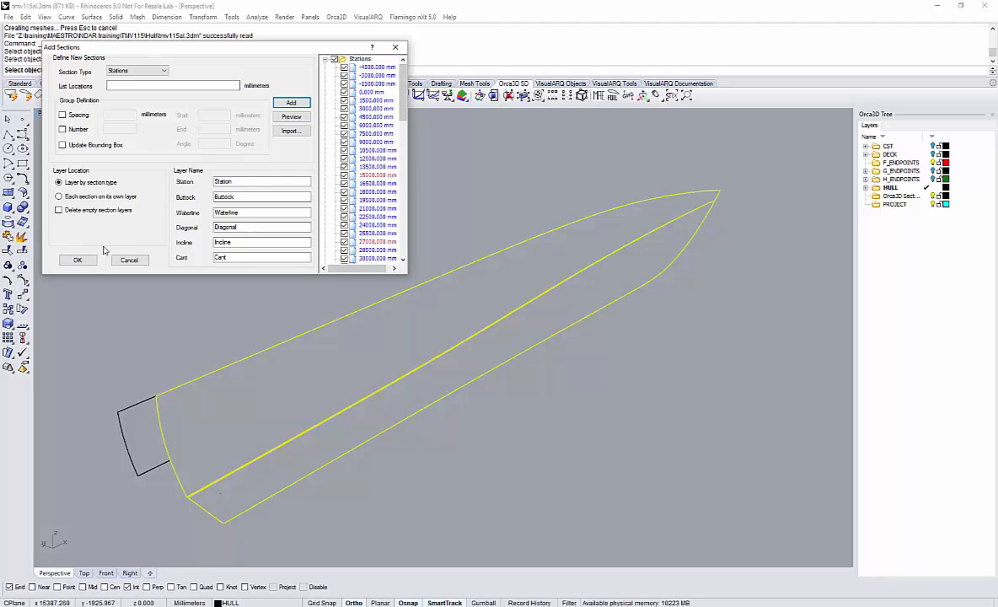
# Step: Apply the listed station sections to the tmv115al hull
pyautogui.click(76, 260)
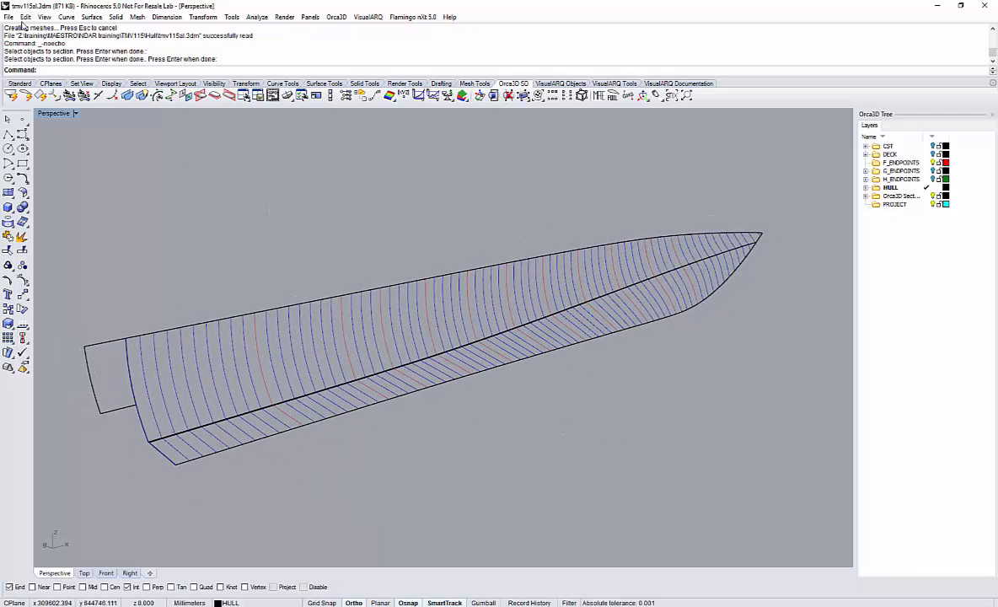
pyautogui.click(8, 16)
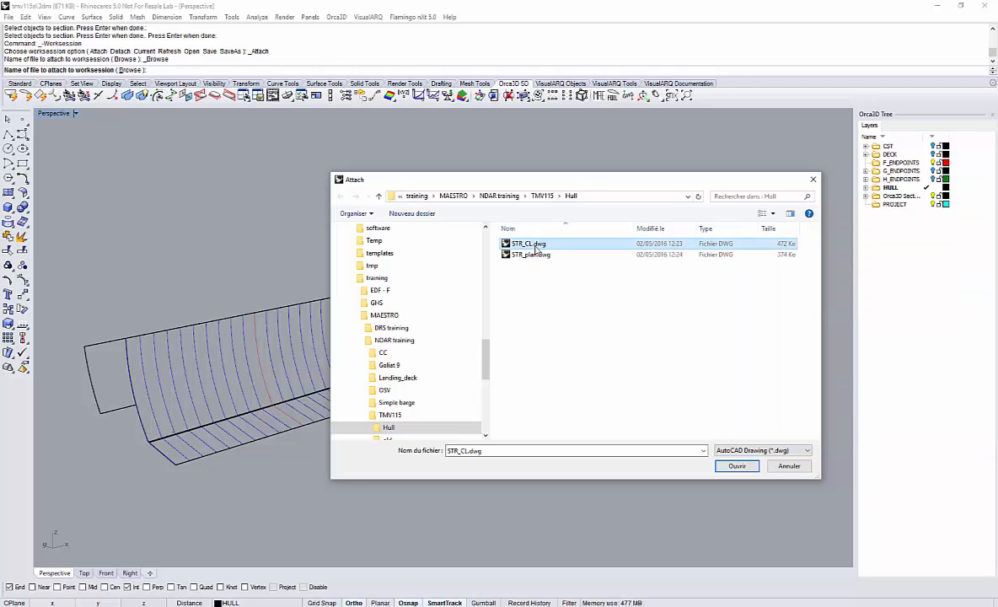
# Step: Attach STR_CL.dwg and STR_plan.dwg to the worksession
pyautogui.click(735, 465)
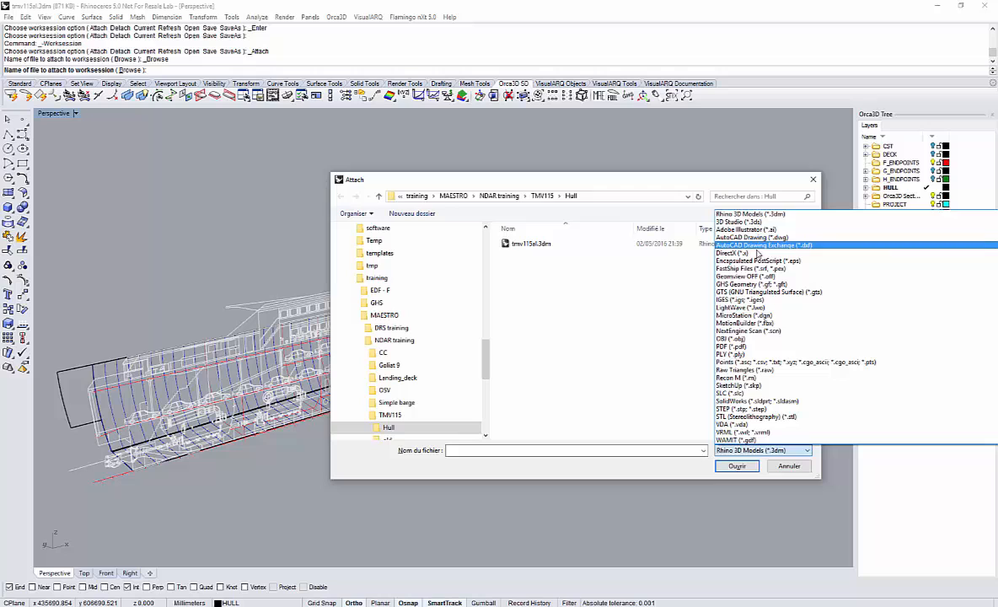
pyautogui.click(763, 245)
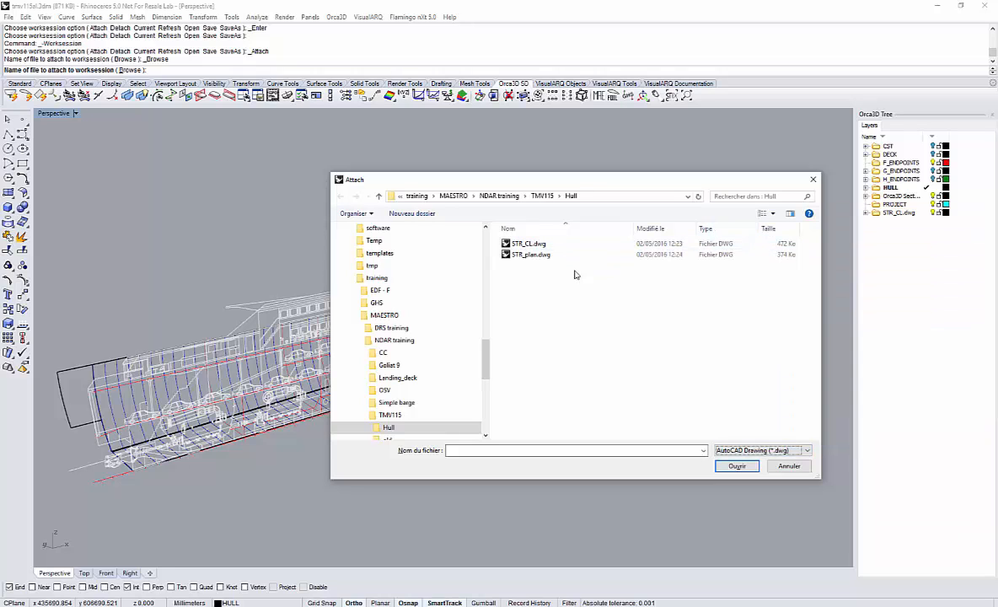
pyautogui.doubleClick(530, 254)
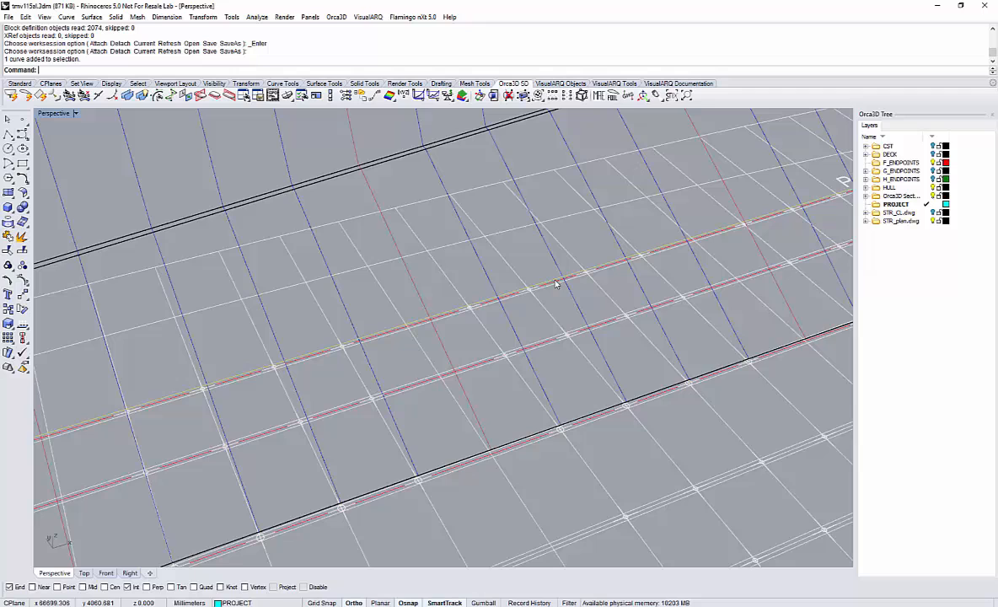
# Step: Select the strake curve in the plan drawing and set the CPlane to World Front
pyautogui.click(556, 284)
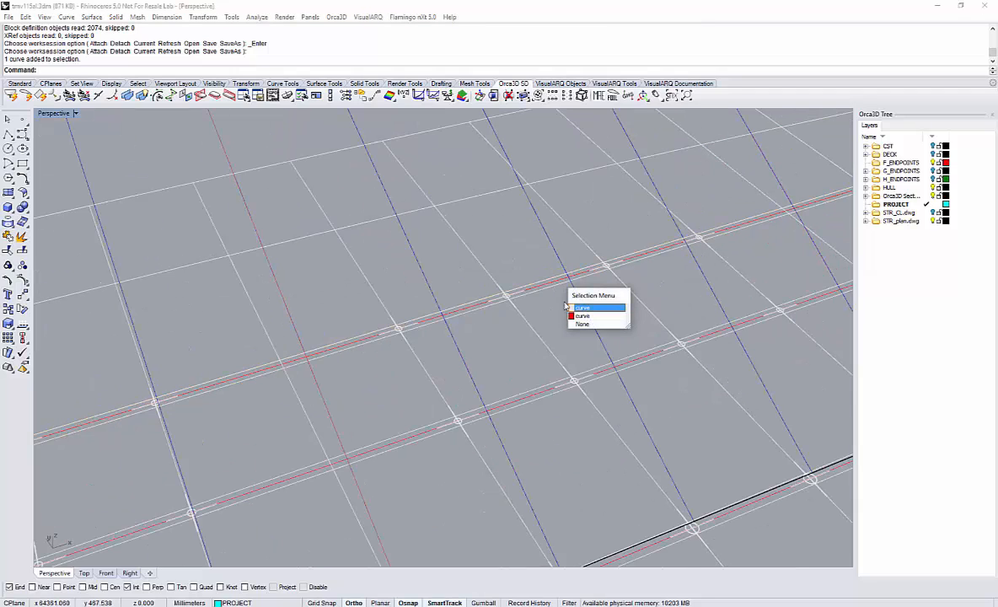
pyautogui.click(583, 307)
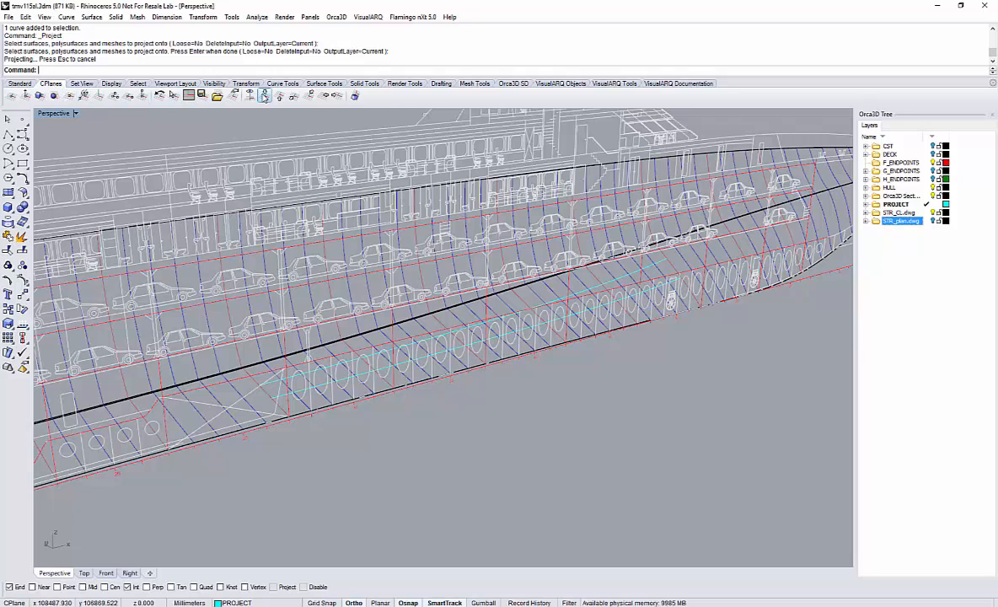
pyautogui.moveTo(292, 96)
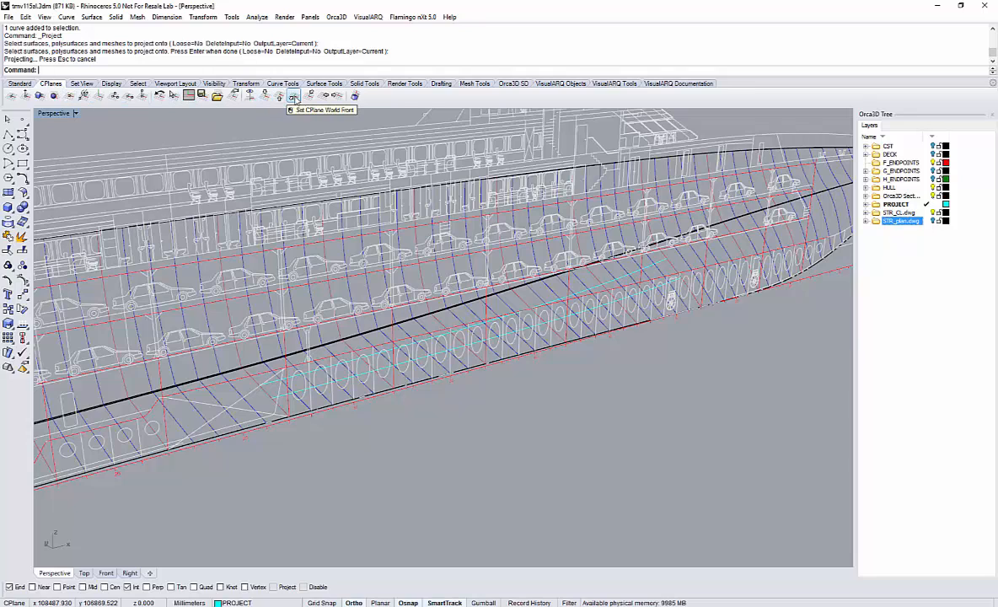
pyautogui.click(292, 95)
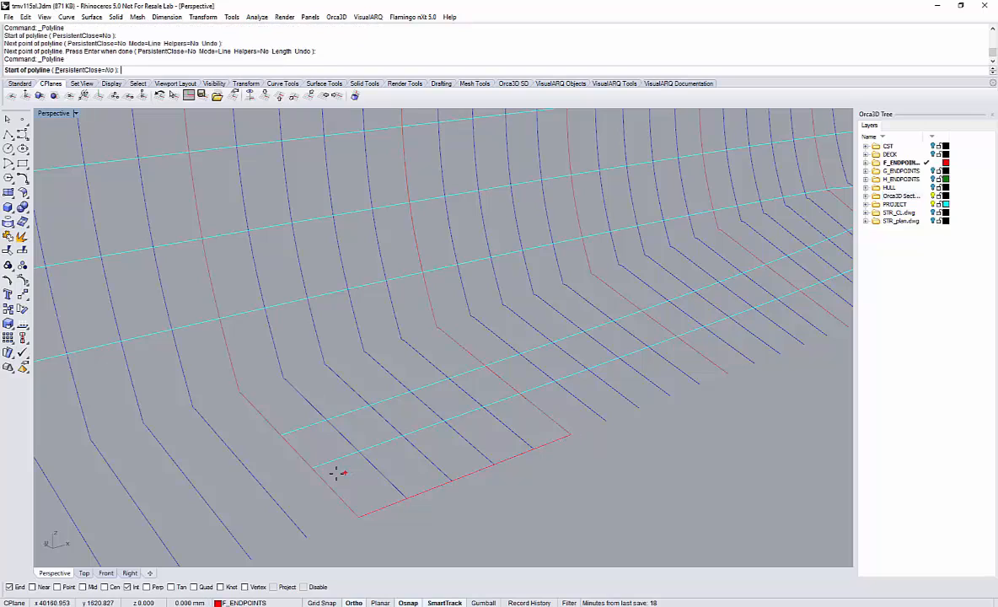
# Step: Draw F_ENDPOINTS polylines joining the strake endpoints at the stations
pyautogui.click(522, 396)
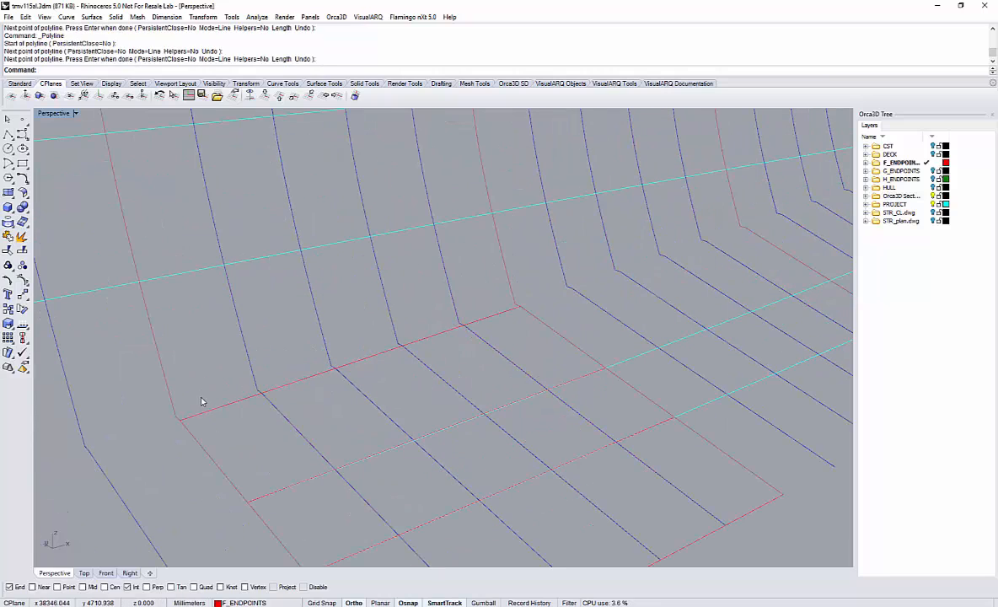
pyautogui.click(506, 322)
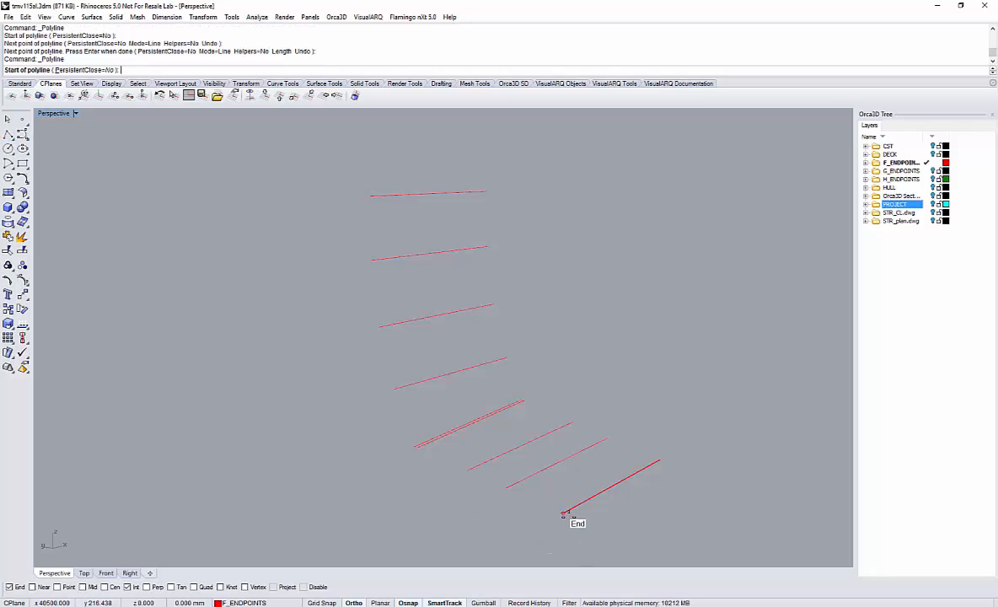
pyautogui.click(475, 503)
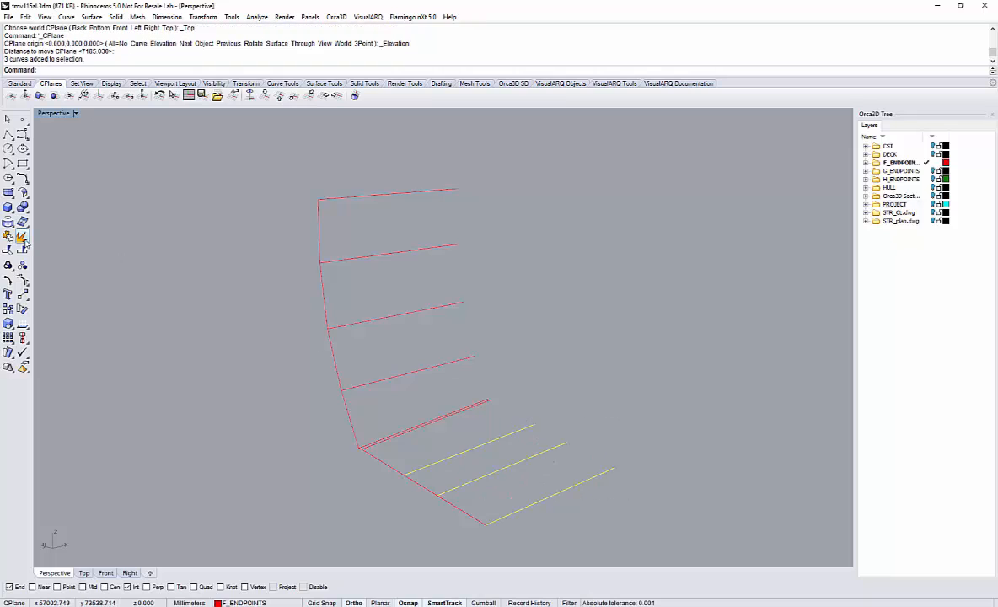
# Step: Flatten the selected lines onto the construction plane and orbit around the F endpoint lines
pyautogui.click(23, 294)
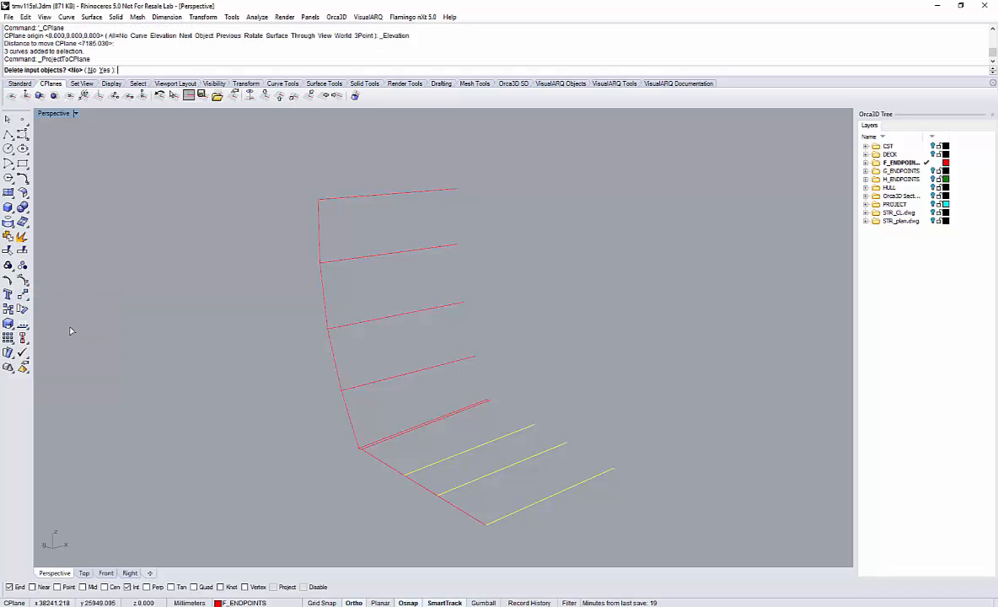
pyautogui.moveTo(438, 400)
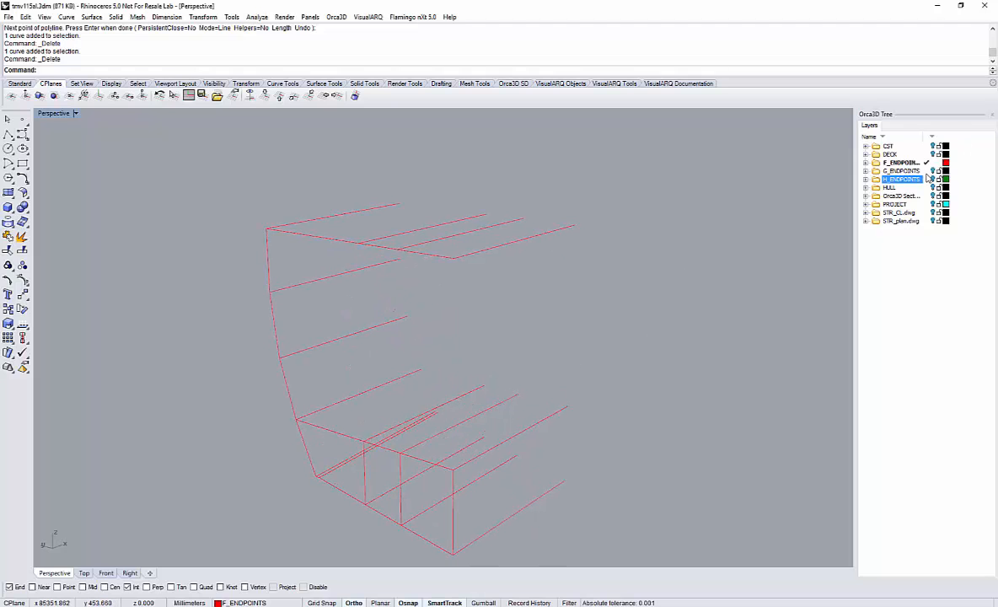
pyautogui.moveTo(422, 337); pyautogui.dragTo(337, 312)
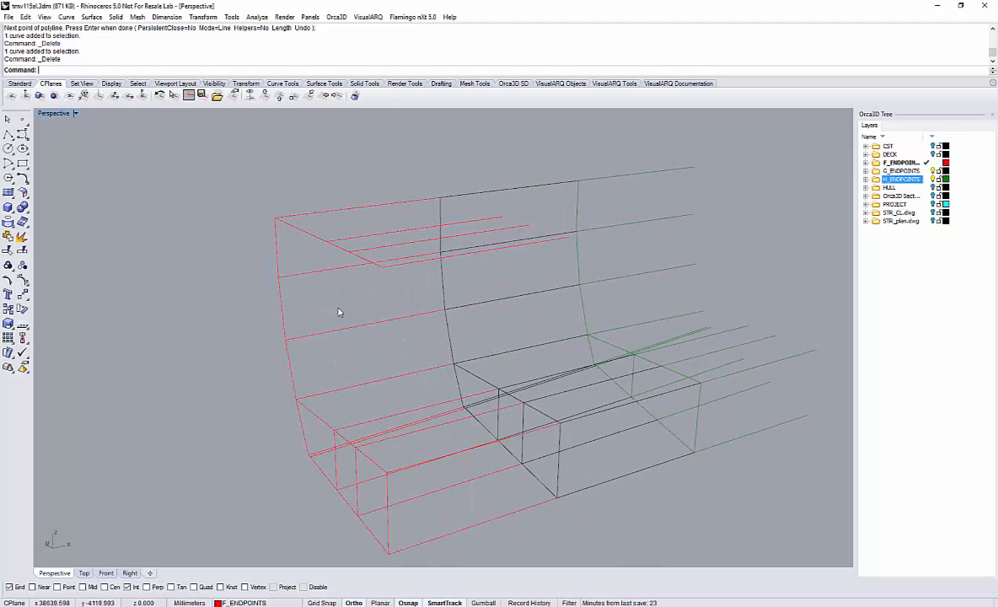
pyautogui.moveTo(340, 312); pyautogui.dragTo(639, 247)
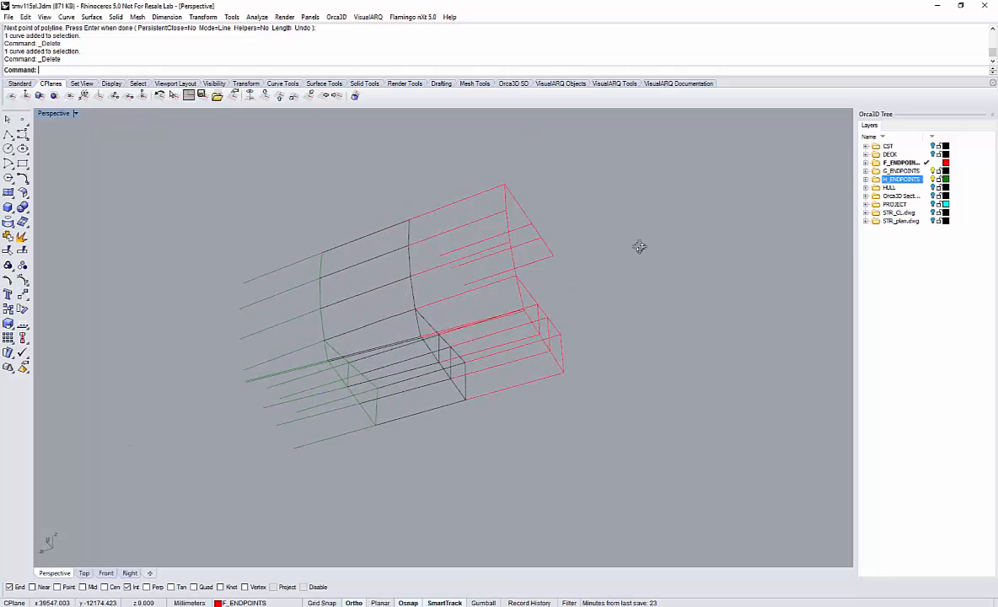
pyautogui.moveTo(639, 246); pyautogui.dragTo(409, 344)
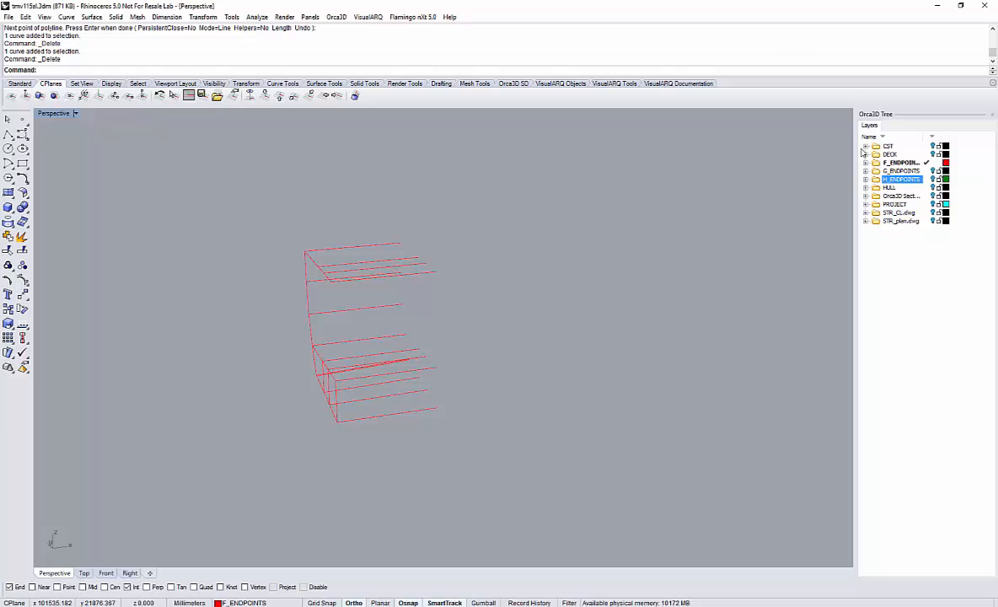
pyautogui.moveTo(155, 280)
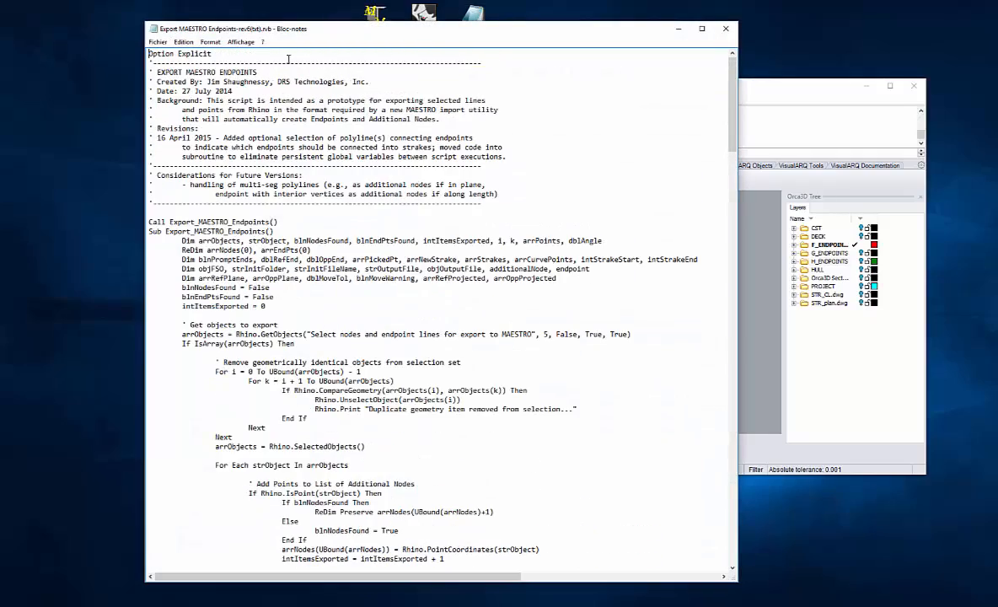
# Step: Scroll through the Export MAESTRO Endpoints script in Notepad
pyautogui.scroll(-3)
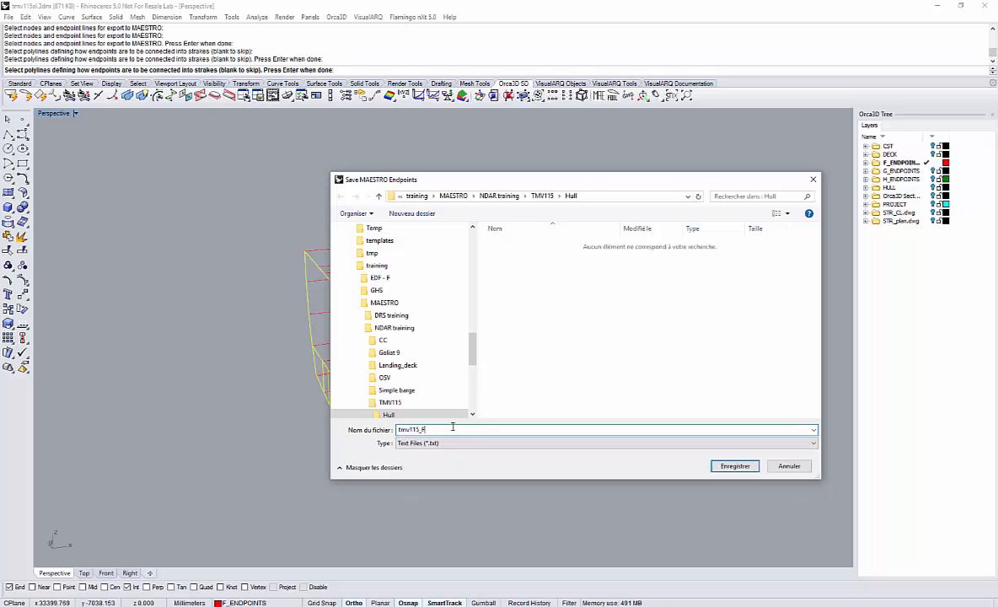
# Step: Save the F, G and H endpoint sets as tmv115_F, tmv115_G and tmv115_H
pyautogui.click(734, 465)
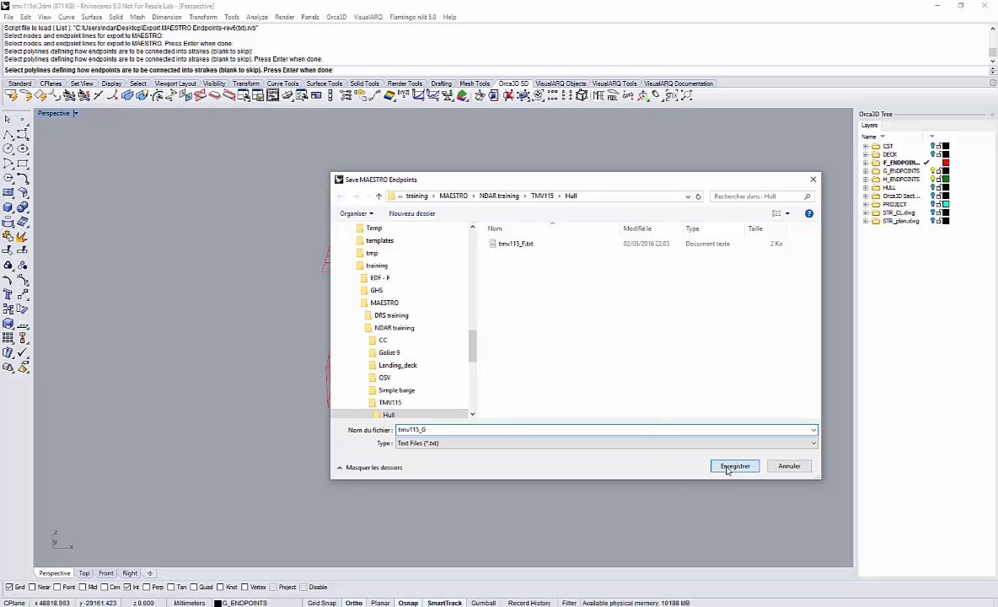
pyautogui.click(734, 465)
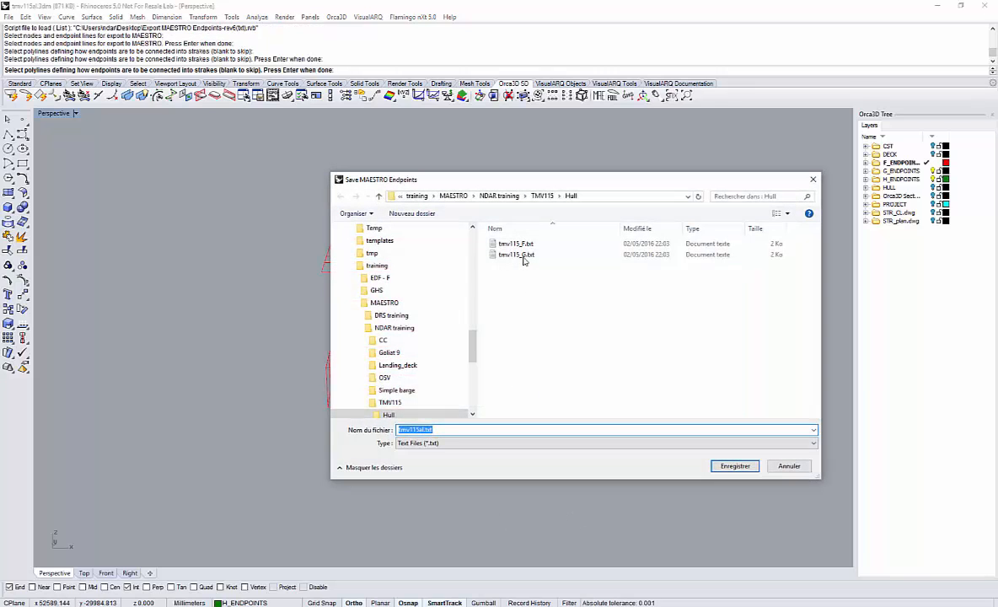
pyautogui.click(515, 254)
pyautogui.write('_H')
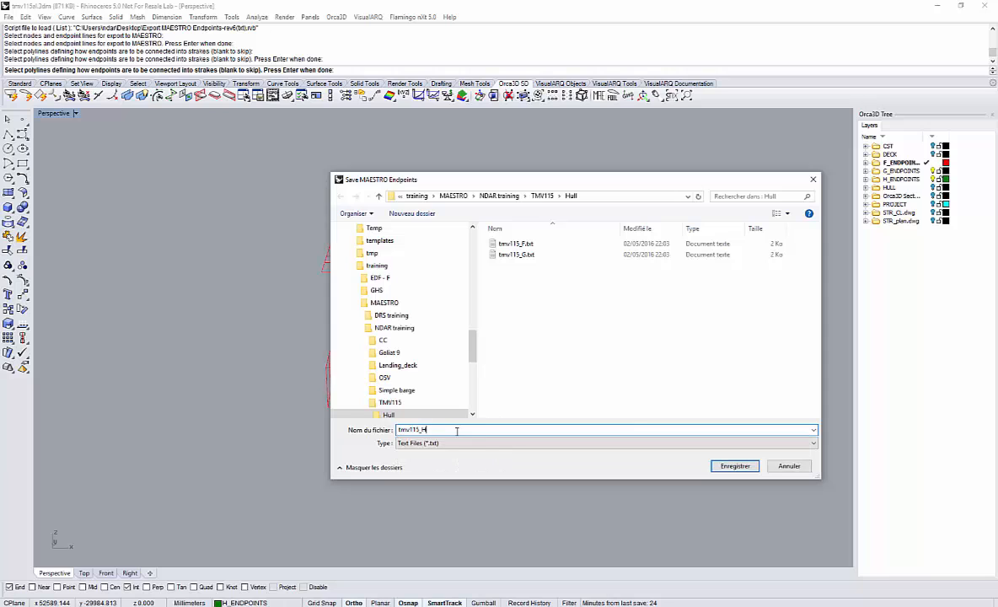
pyautogui.click(733, 465)
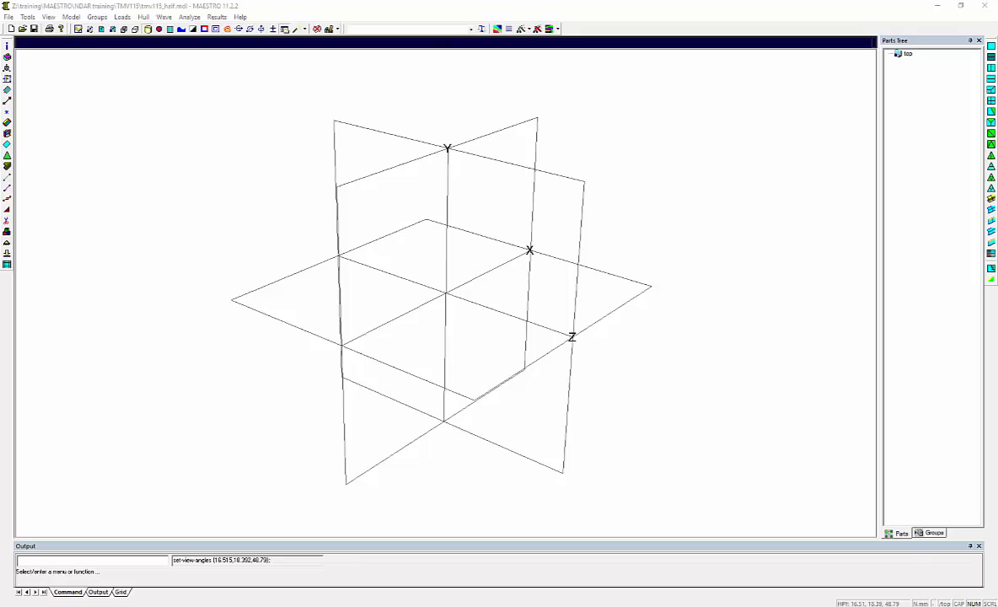
# Step: Import tmv115_F.txt as a Ply-Polygon module rotated -90° about the X axis
pyautogui.click(9, 16)
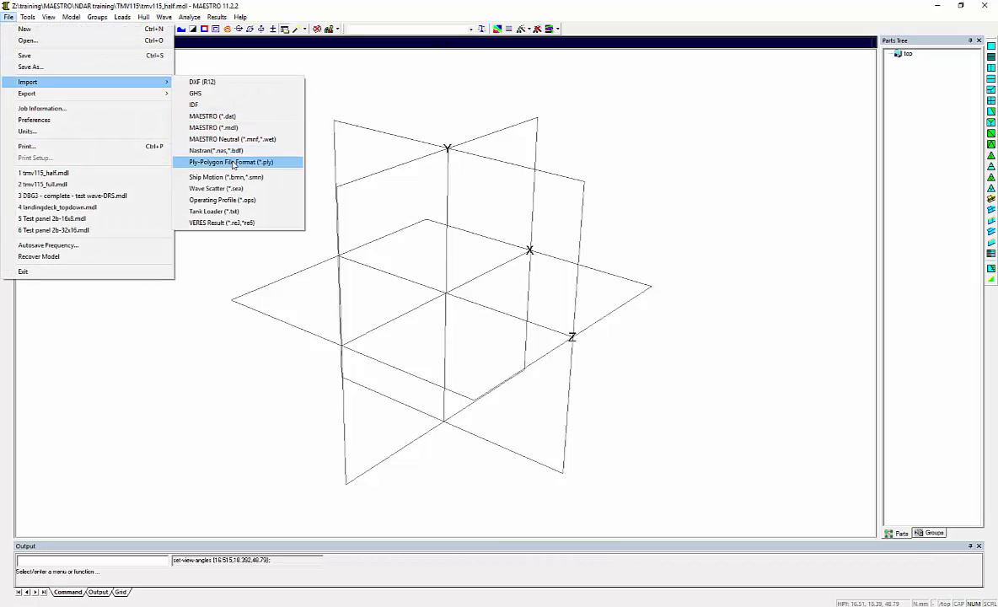
pyautogui.click(230, 162)
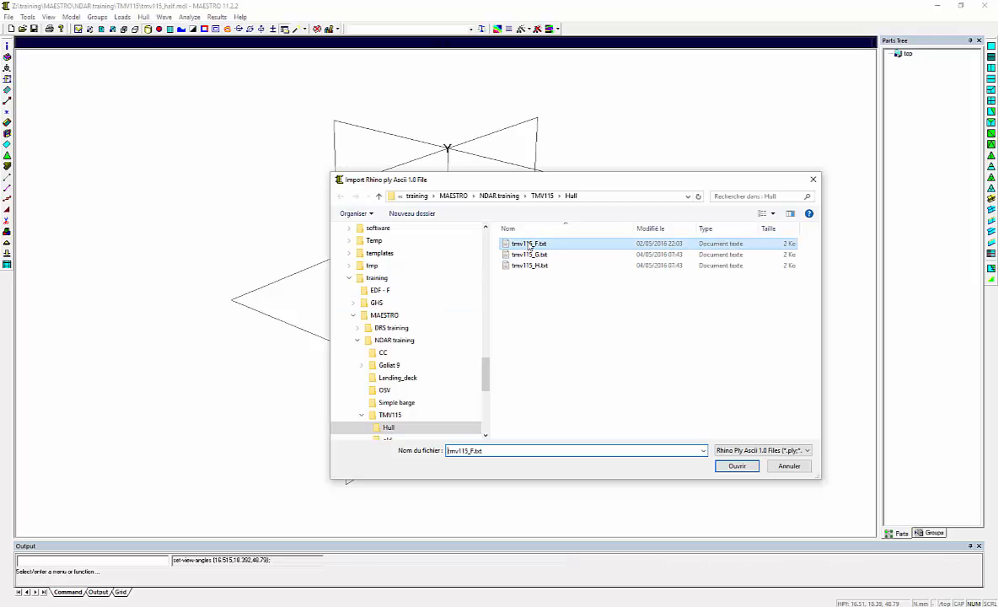
pyautogui.click(736, 466)
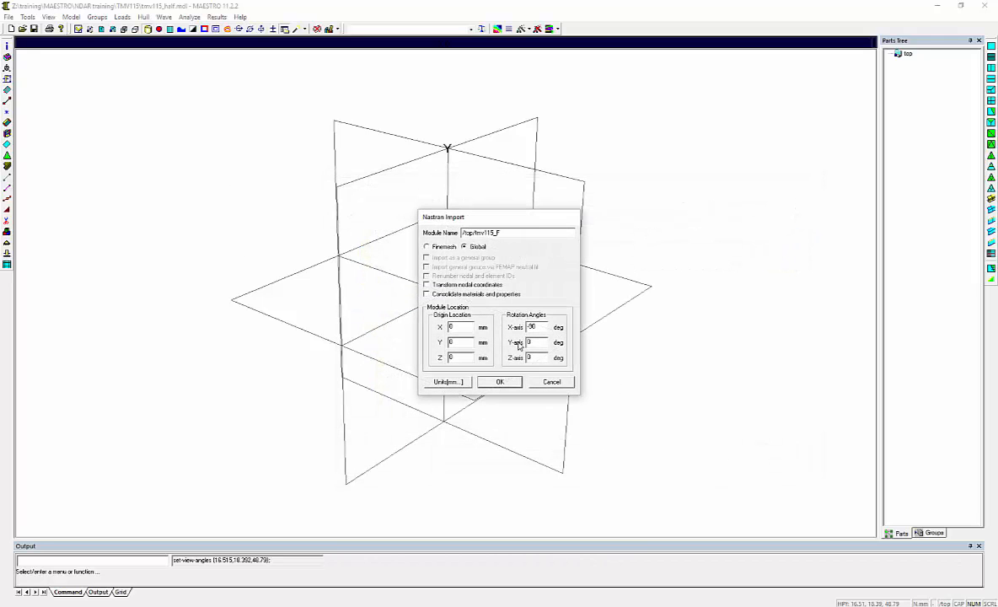
pyautogui.click(447, 382)
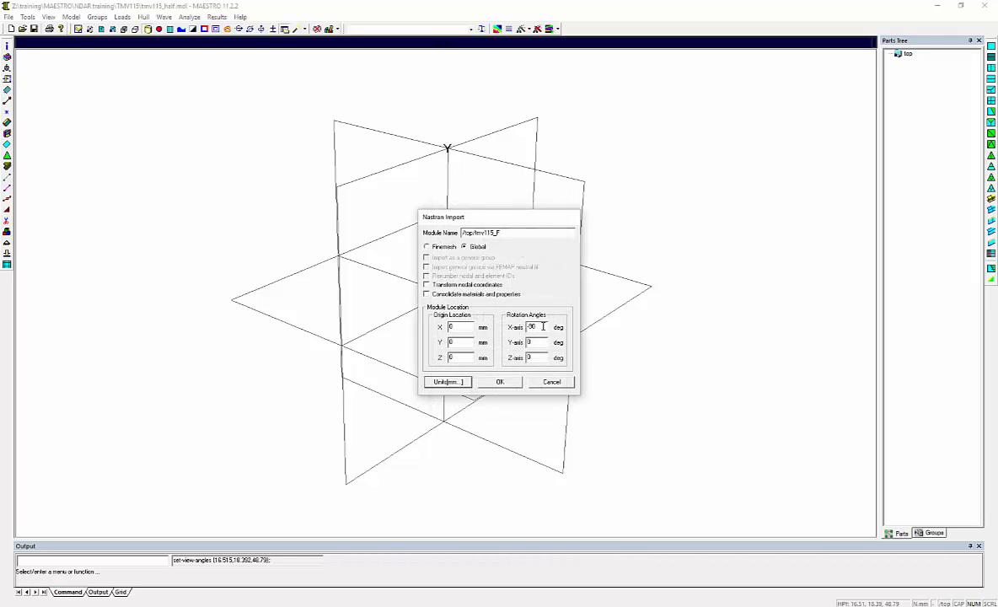
pyautogui.click(499, 382)
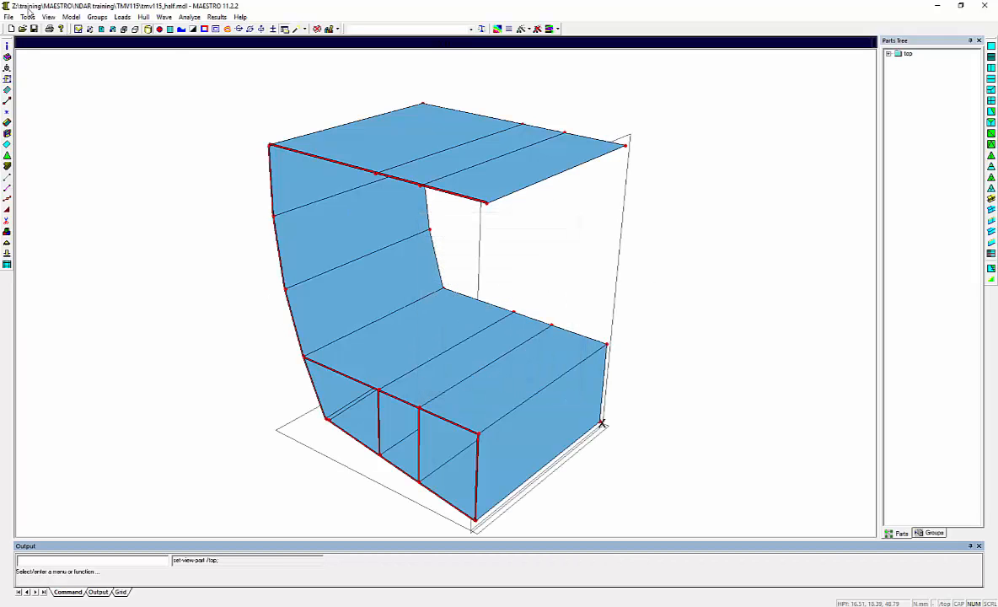
# Step: Import the tmv115_G and tmv115_H endpoint files as Ply-Polygon modules
pyautogui.click(7, 17)
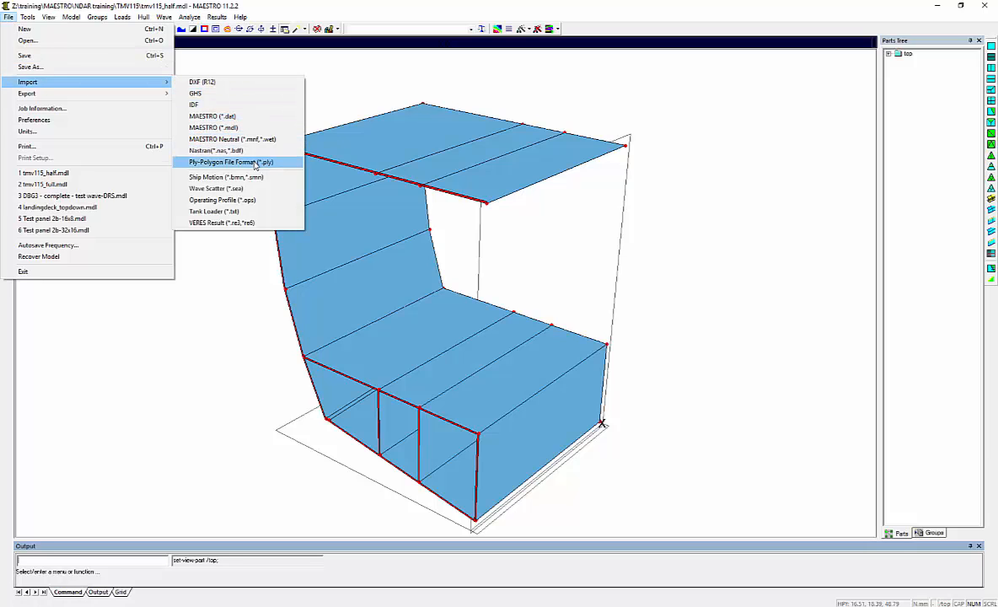
pyautogui.click(216, 150)
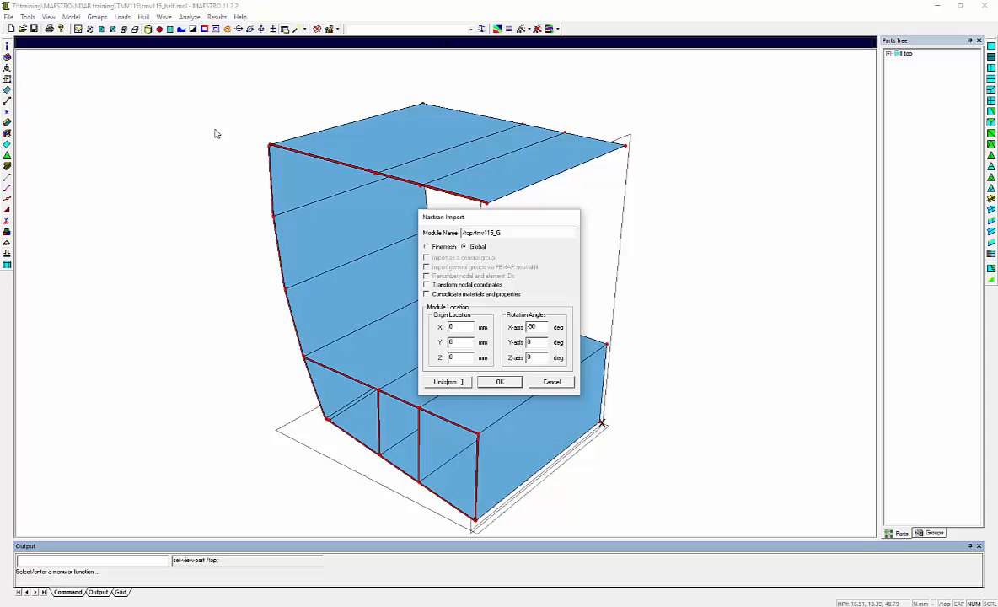
pyautogui.click(499, 381)
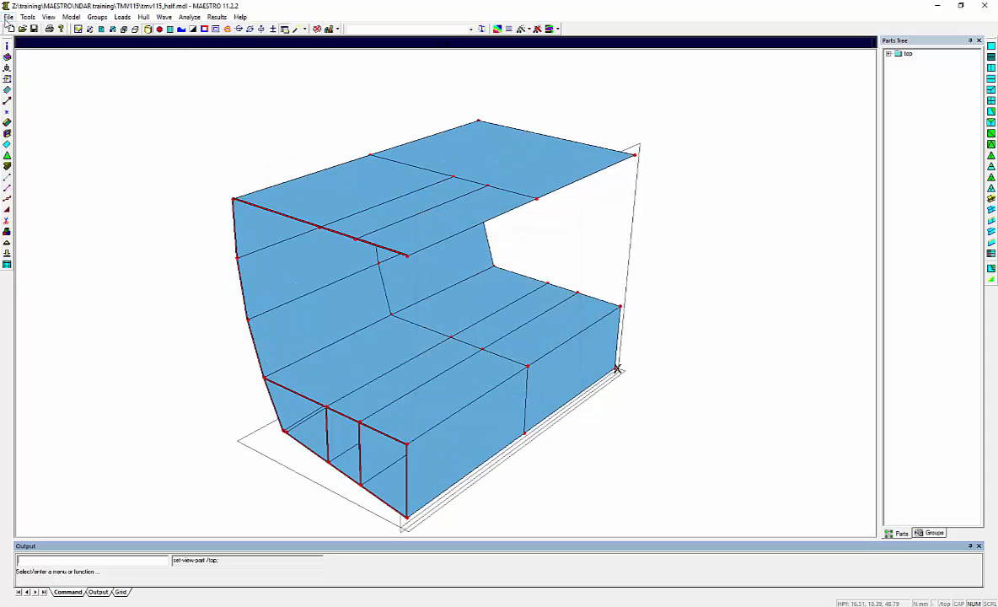
pyautogui.click(8, 16)
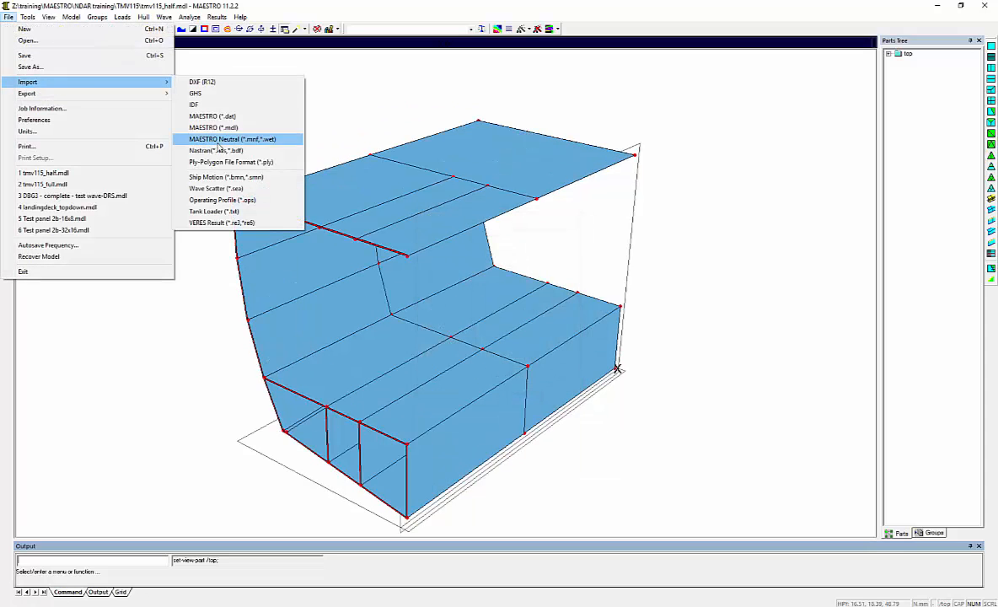
pyautogui.click(230, 162)
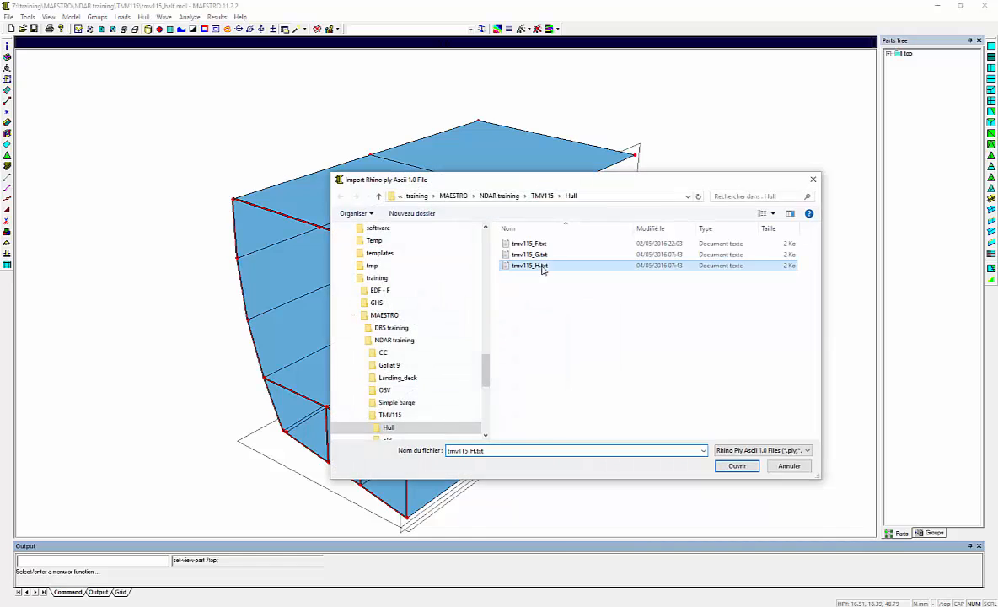
pyautogui.click(735, 466)
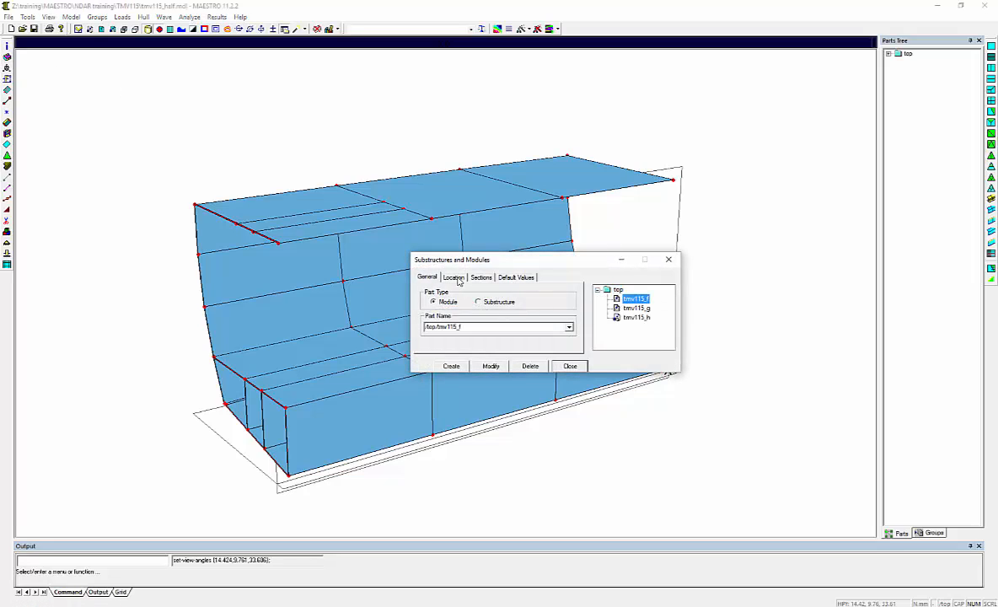
# Step: Insert five 1500 mm sections into modules tmv115_f, tmv115_g and tmv115_h
pyautogui.click(480, 277)
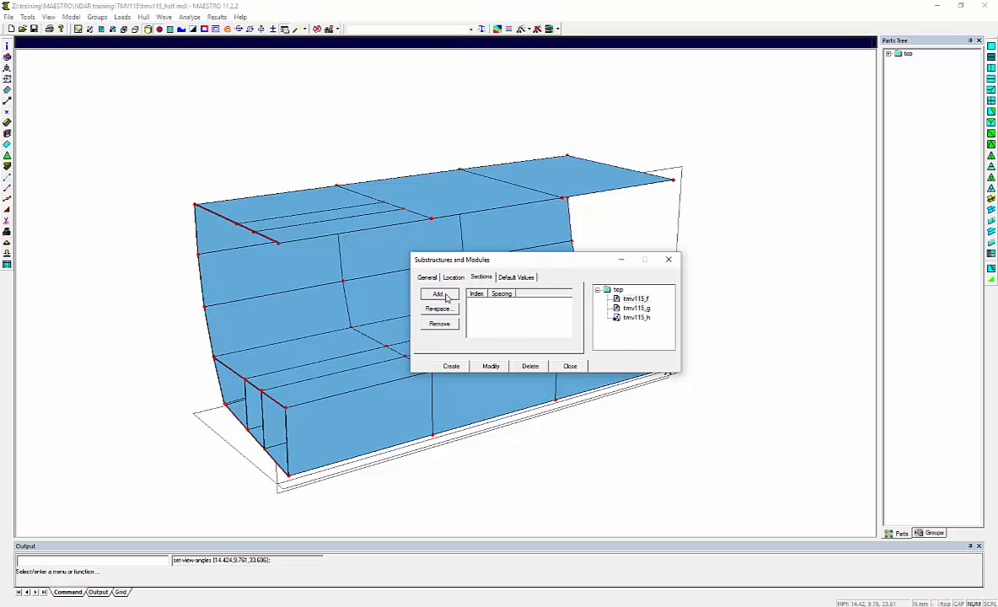
pyautogui.click(438, 294)
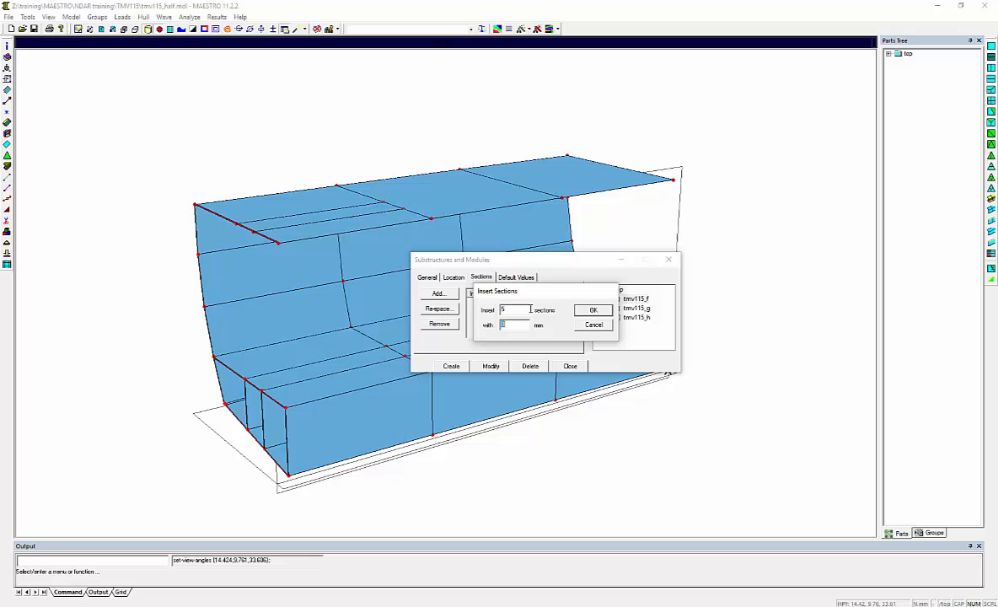
pyautogui.write('1500')
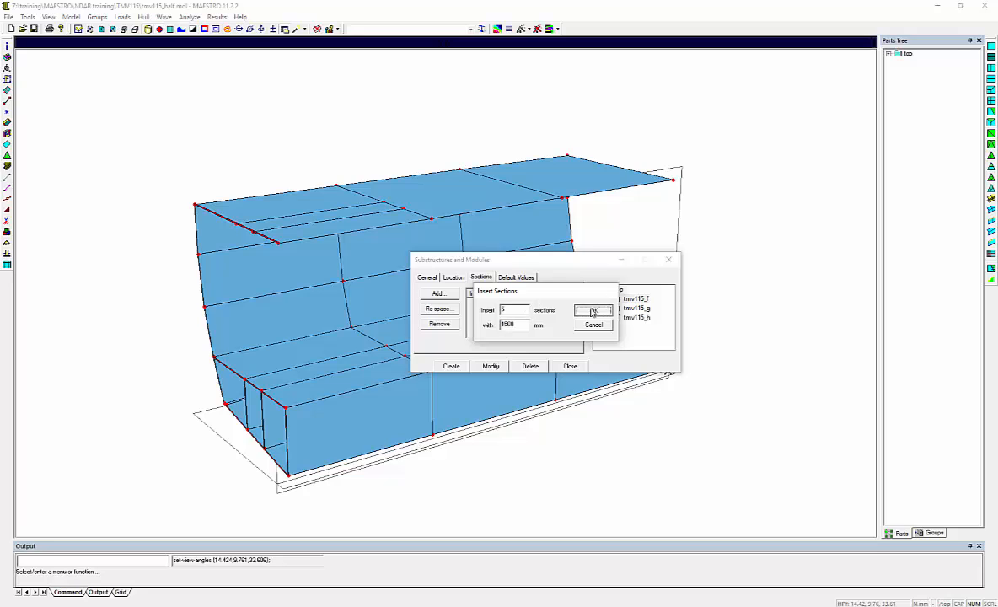
pyautogui.click(593, 310)
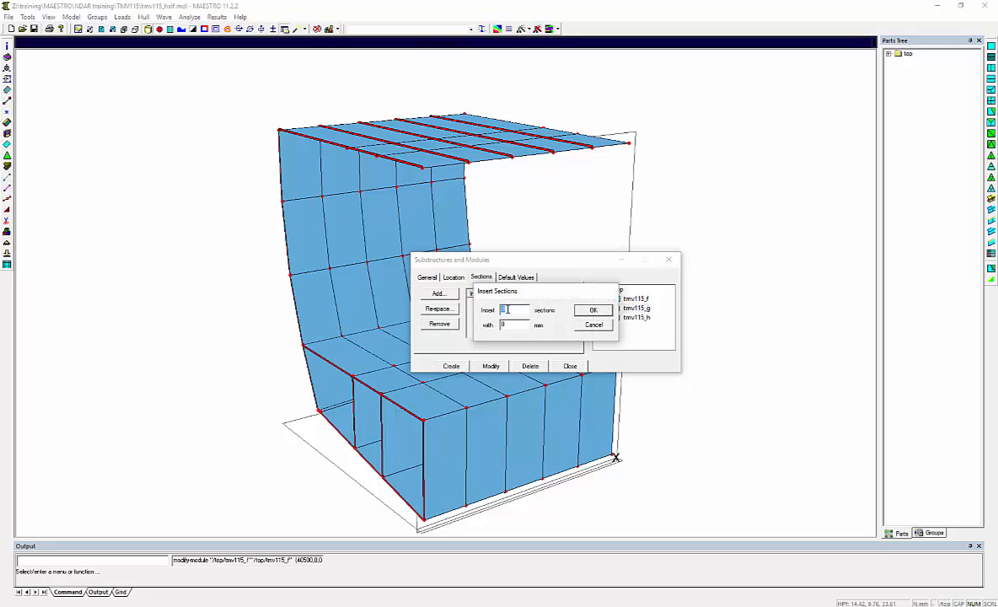
pyautogui.write('1500')
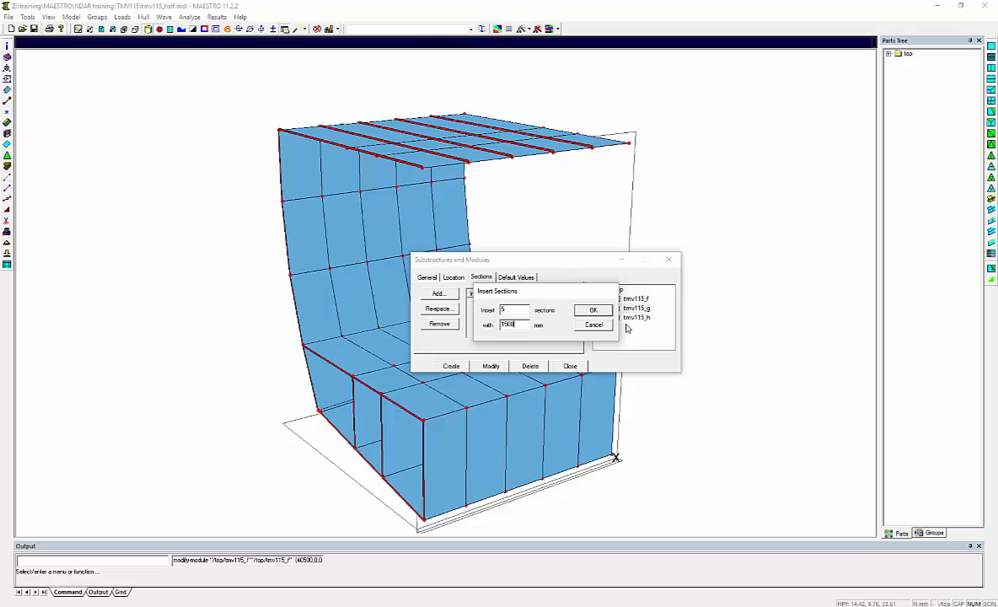
pyautogui.click(593, 309)
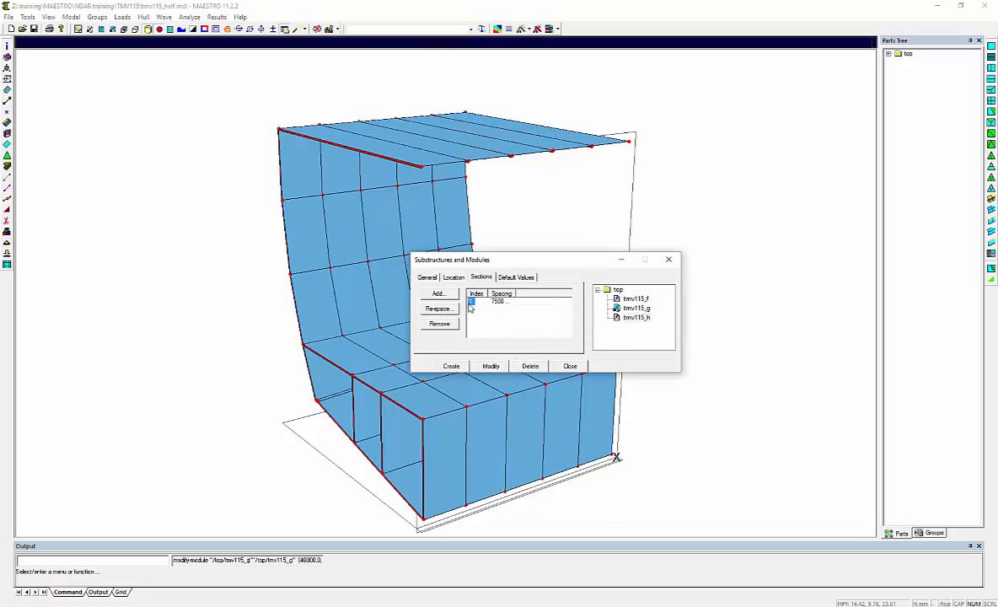
pyautogui.click(437, 293)
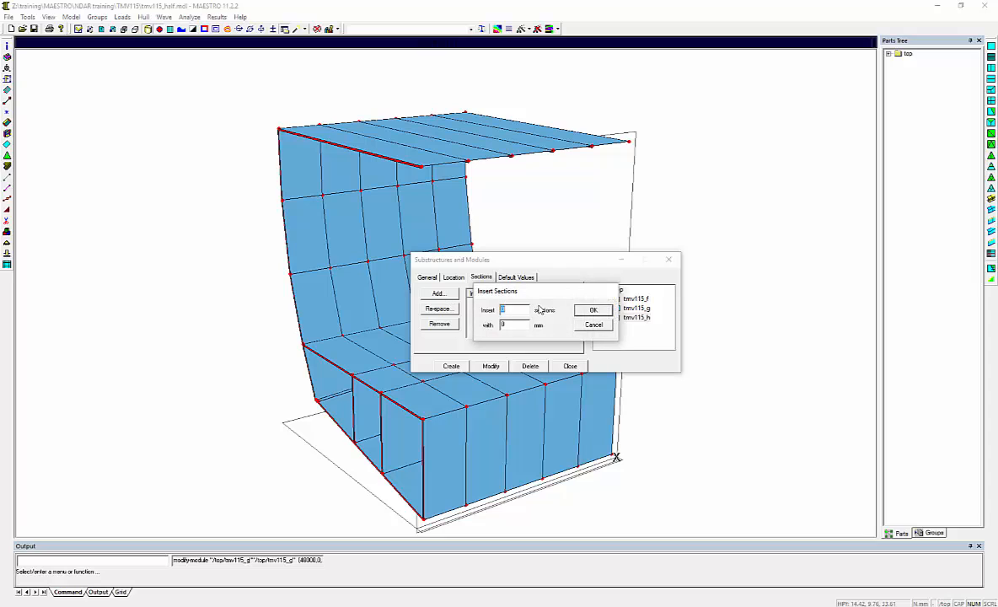
pyautogui.write('1500')
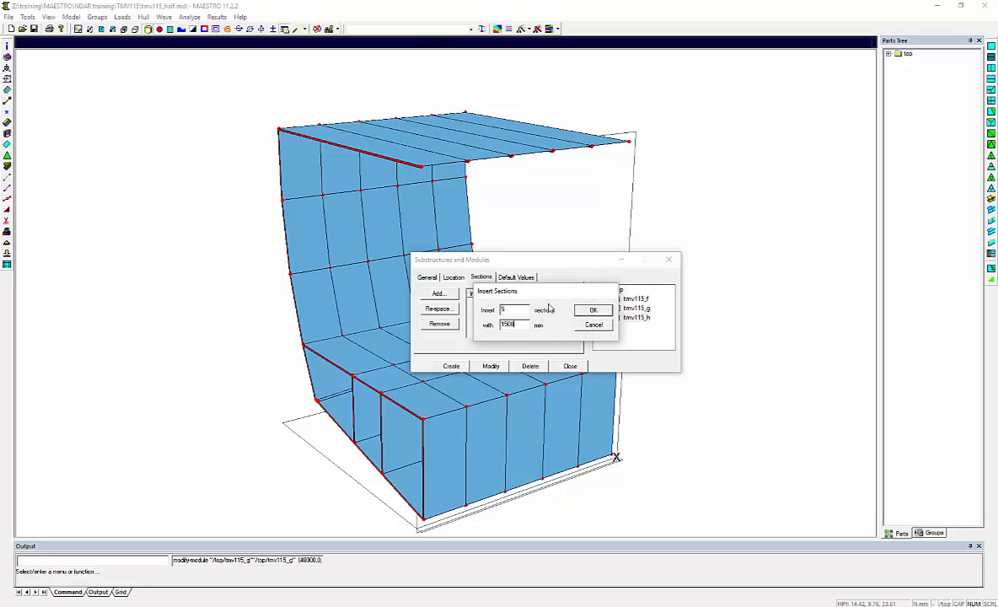
pyautogui.click(594, 310)
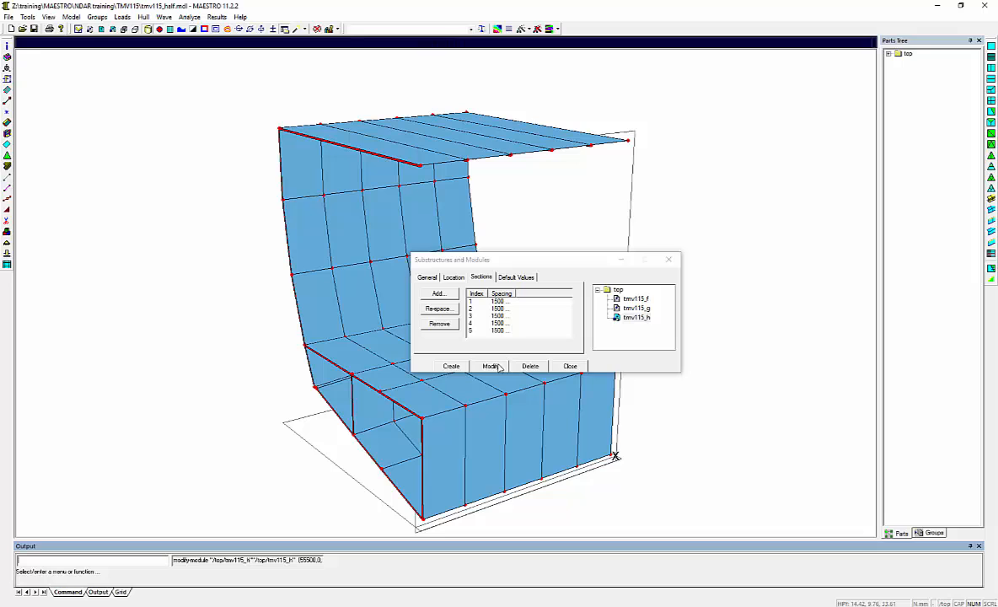
pyautogui.click(569, 366)
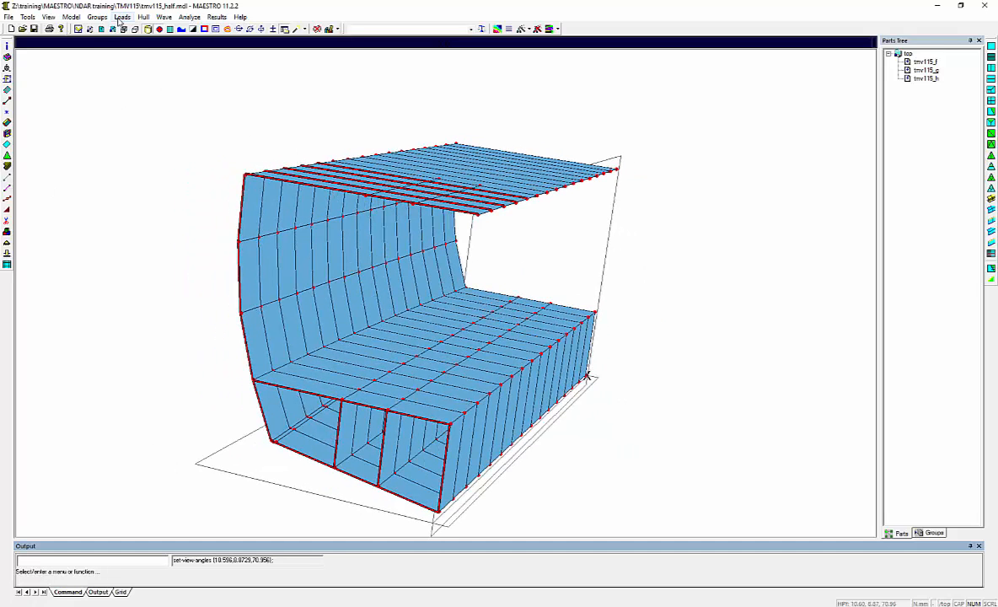
# Step: Build General Group 001 from the bottom strakes picked on all three tmv115 modules
pyautogui.click(122, 16)
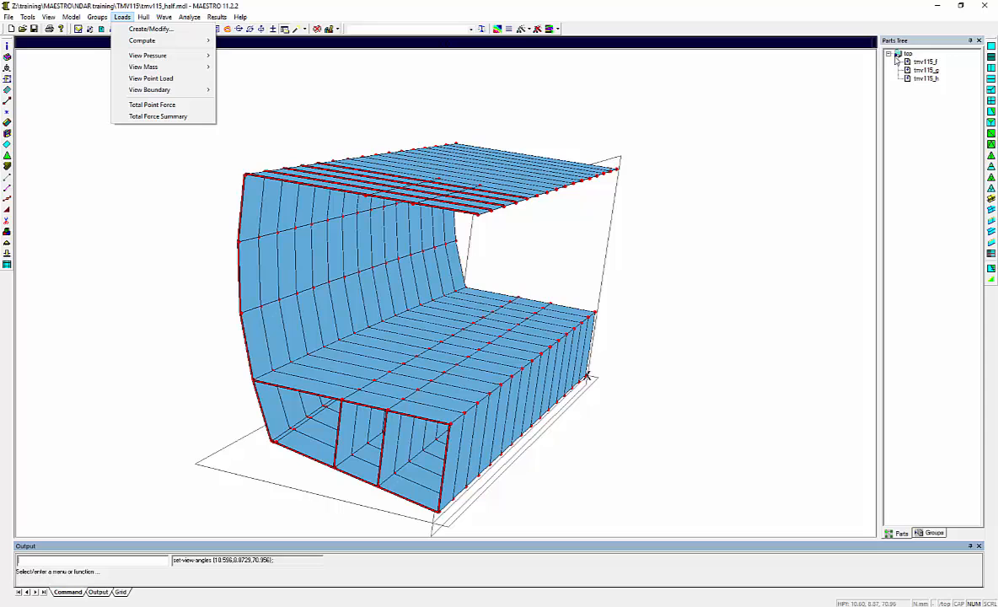
pyautogui.click(97, 17)
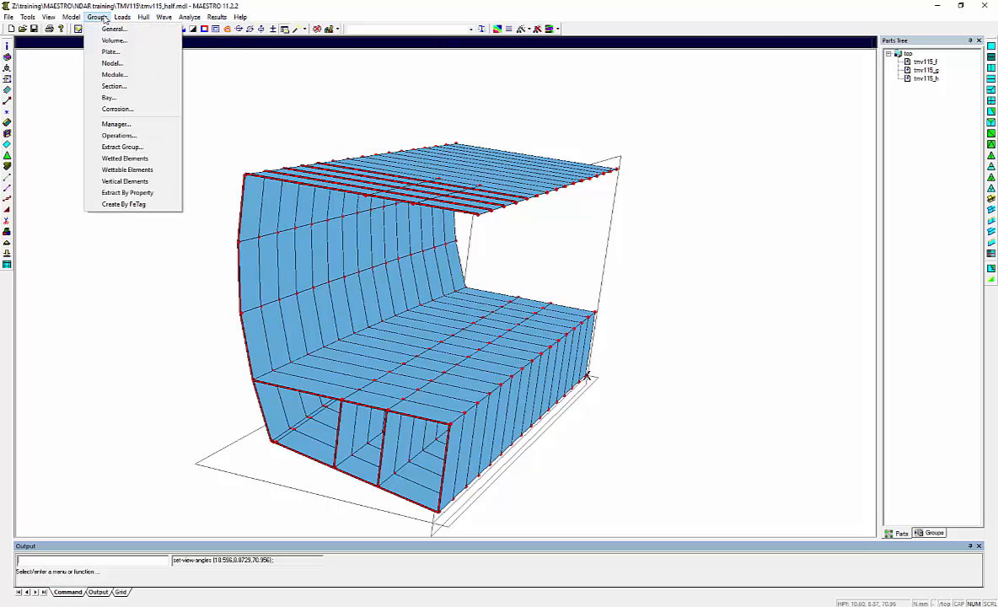
pyautogui.click(112, 28)
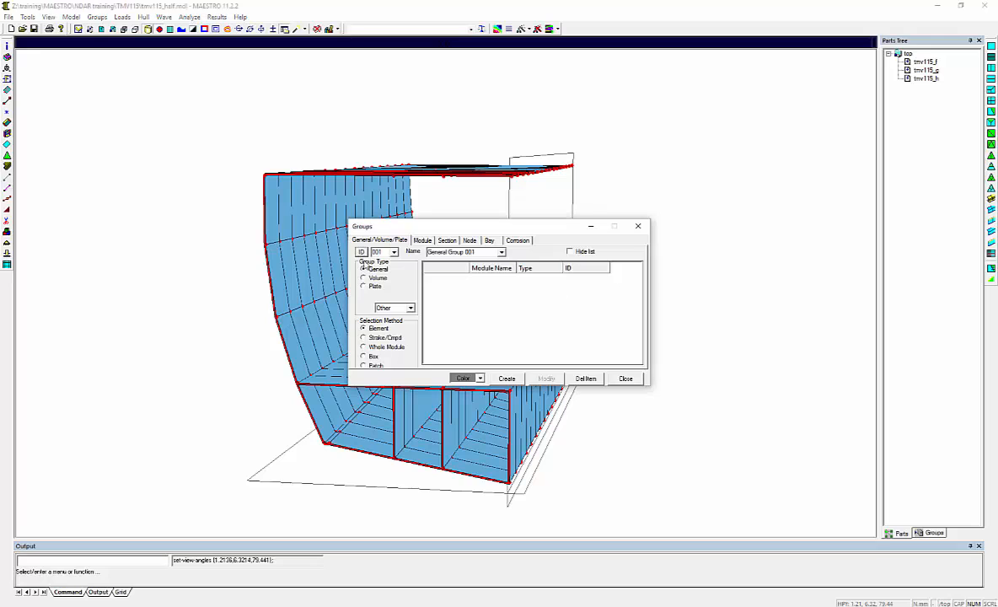
pyautogui.moveTo(505, 226); pyautogui.dragTo(626, 195)
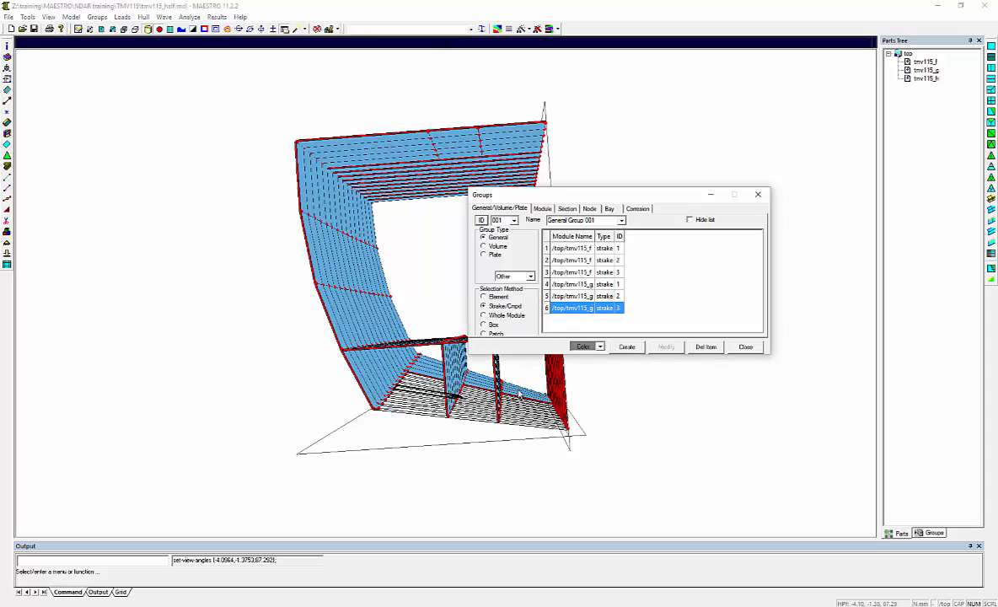
pyautogui.click(626, 347)
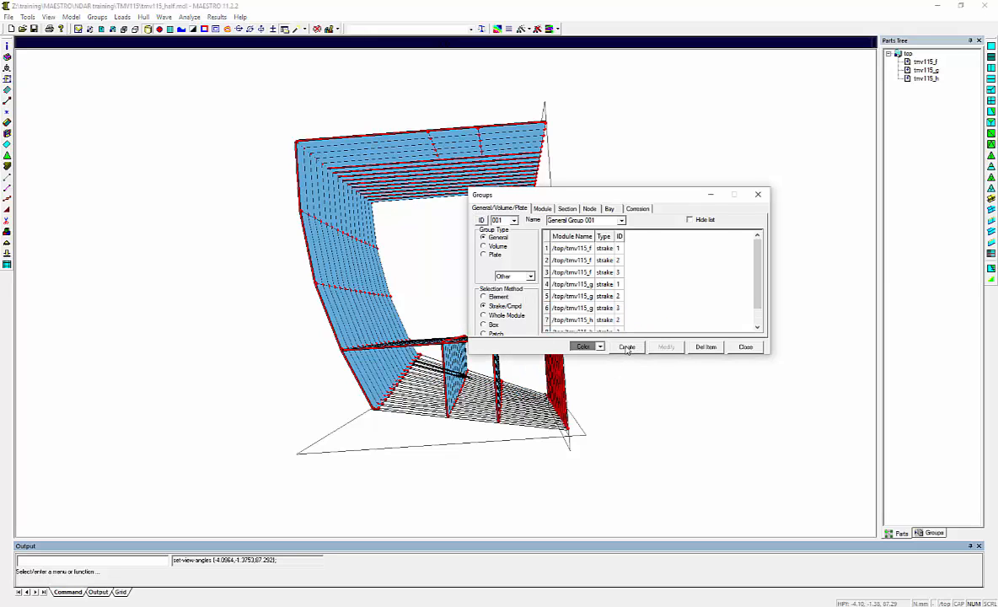
pyautogui.click(744, 346)
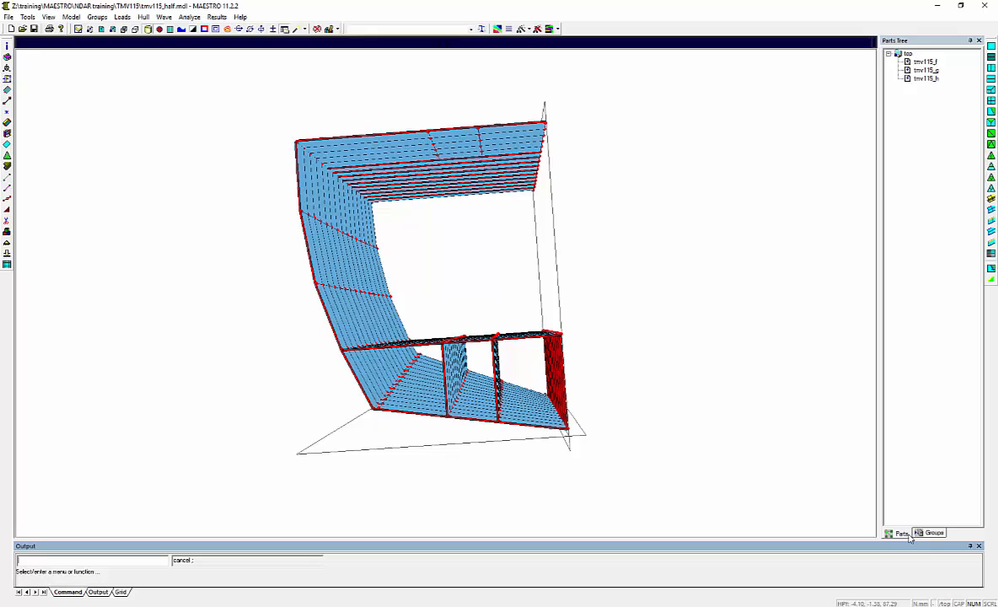
# Step: Modify General Group 001 to PL12 plate, T 400x7-250x15 frame and T150x80(295+e0) stiffener
pyautogui.click(933, 532)
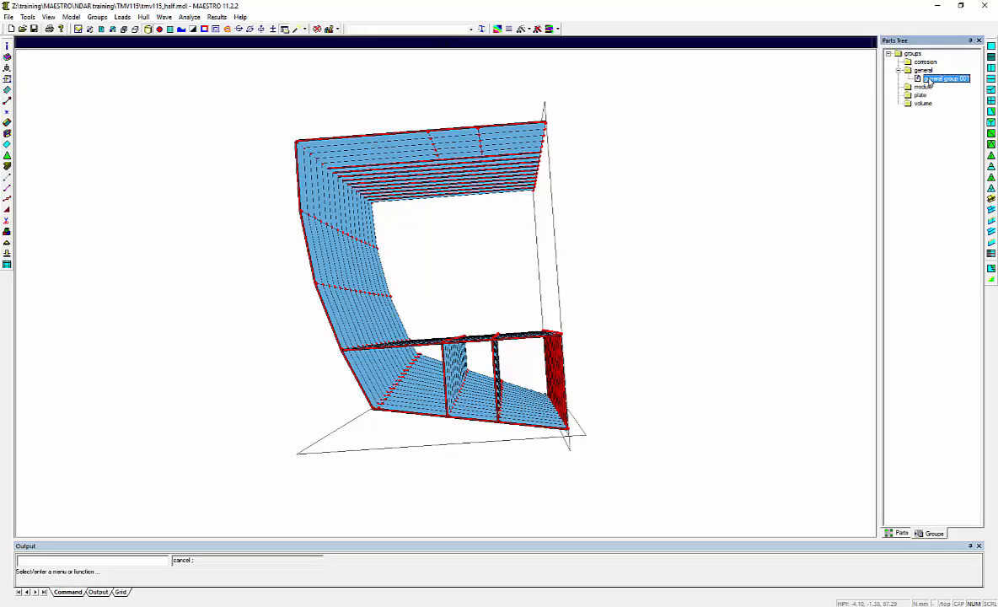
pyautogui.rightClick(946, 77)
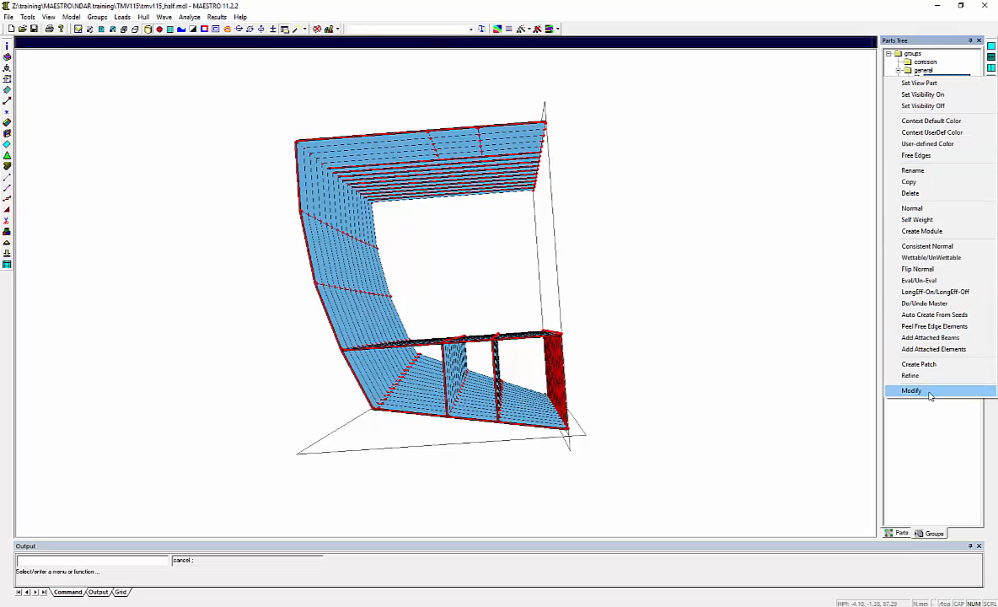
pyautogui.click(911, 390)
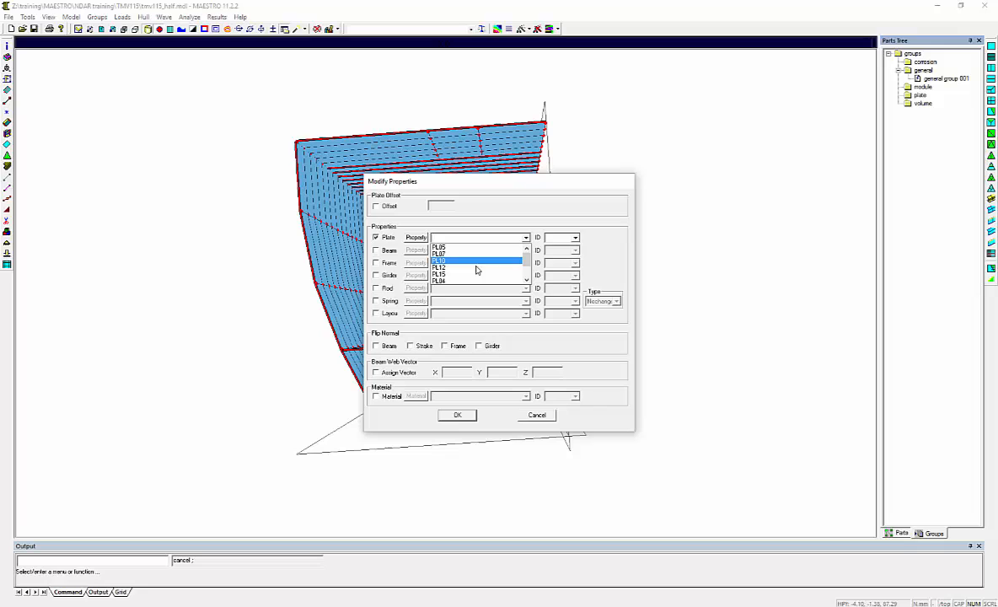
pyautogui.click(439, 267)
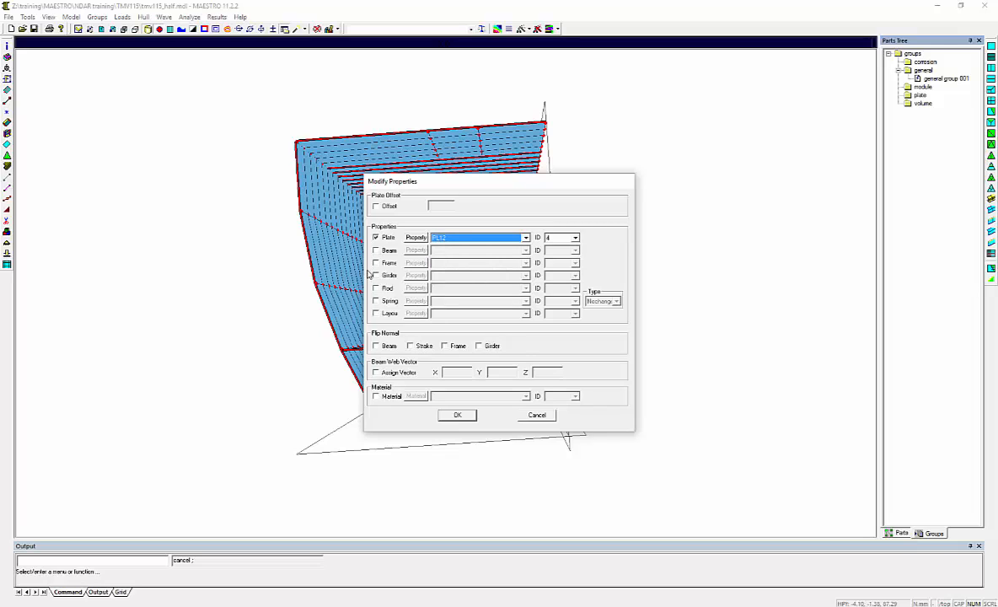
pyautogui.click(376, 262)
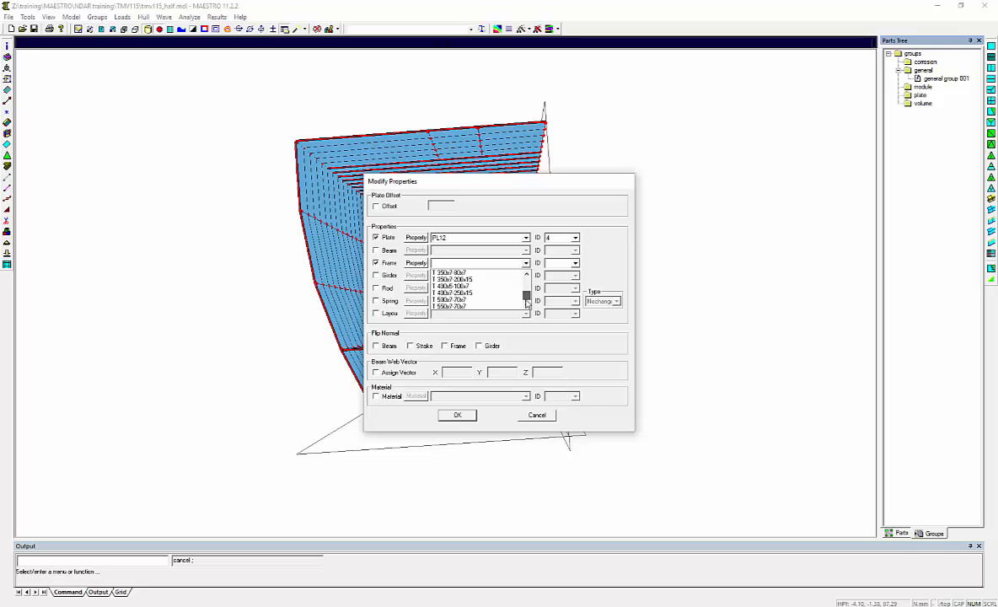
pyautogui.click(453, 292)
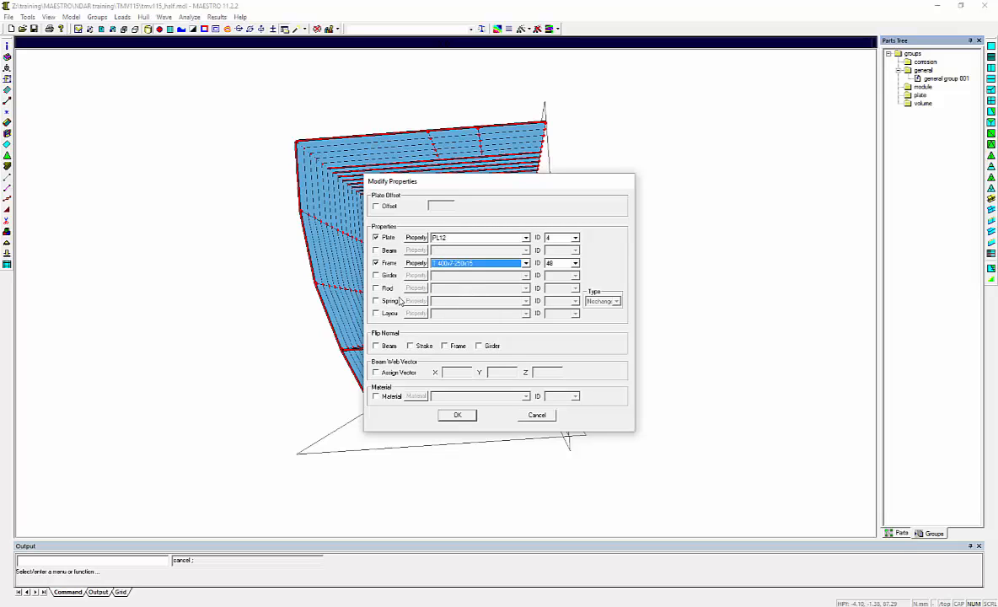
pyautogui.click(526, 314)
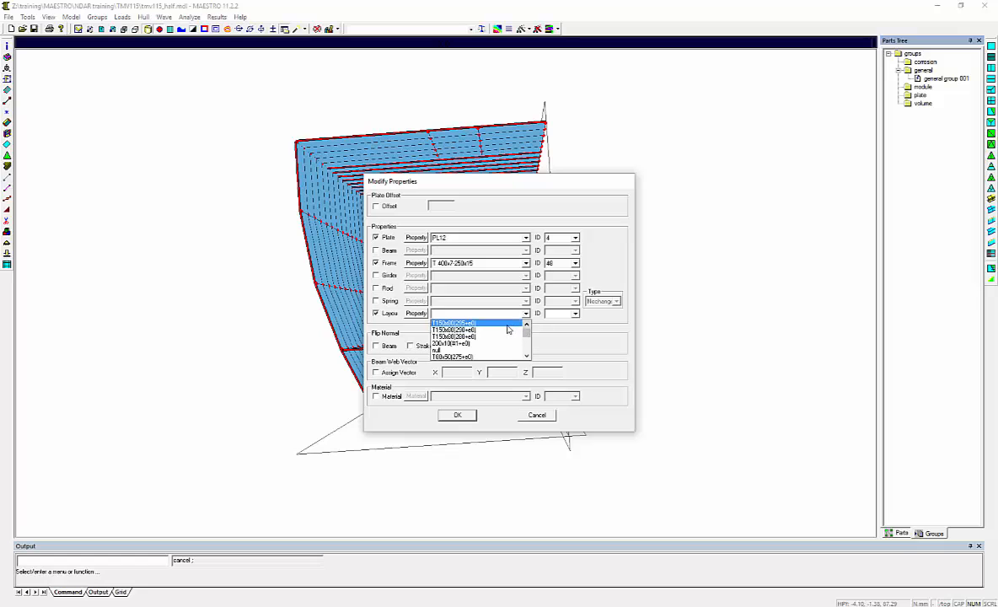
pyautogui.click(455, 322)
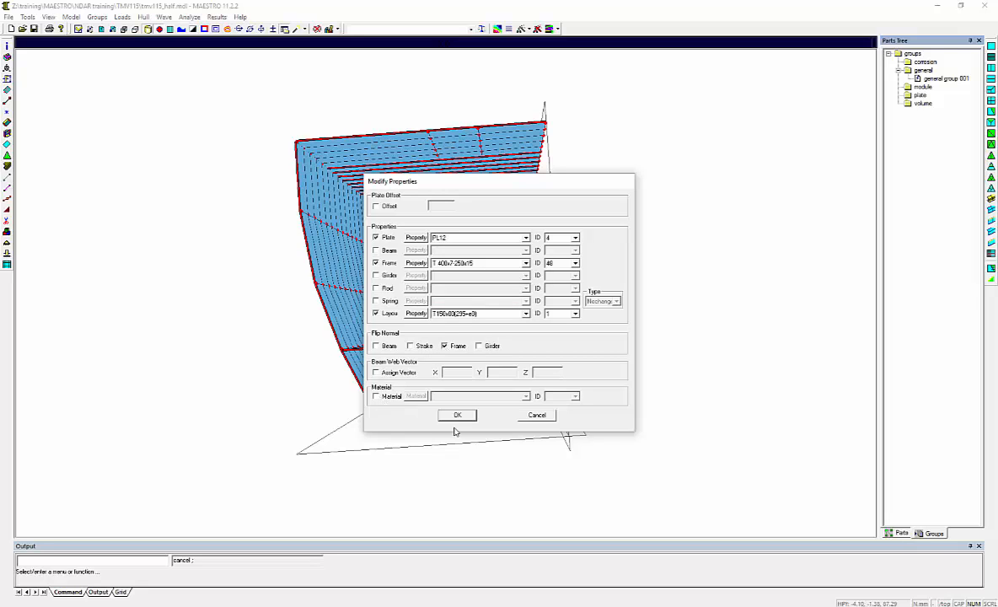
pyautogui.click(456, 415)
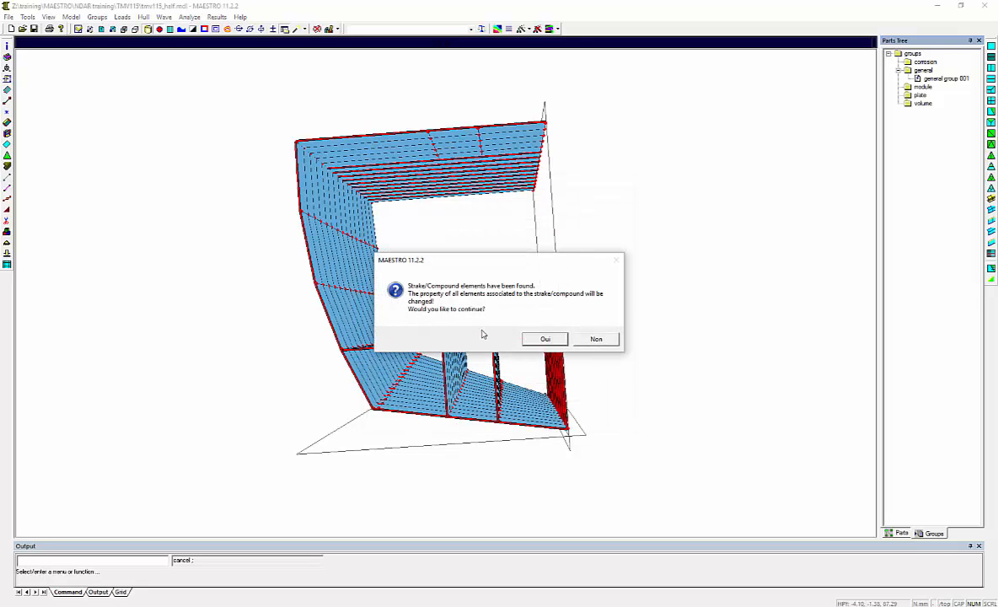
pyautogui.click(545, 339)
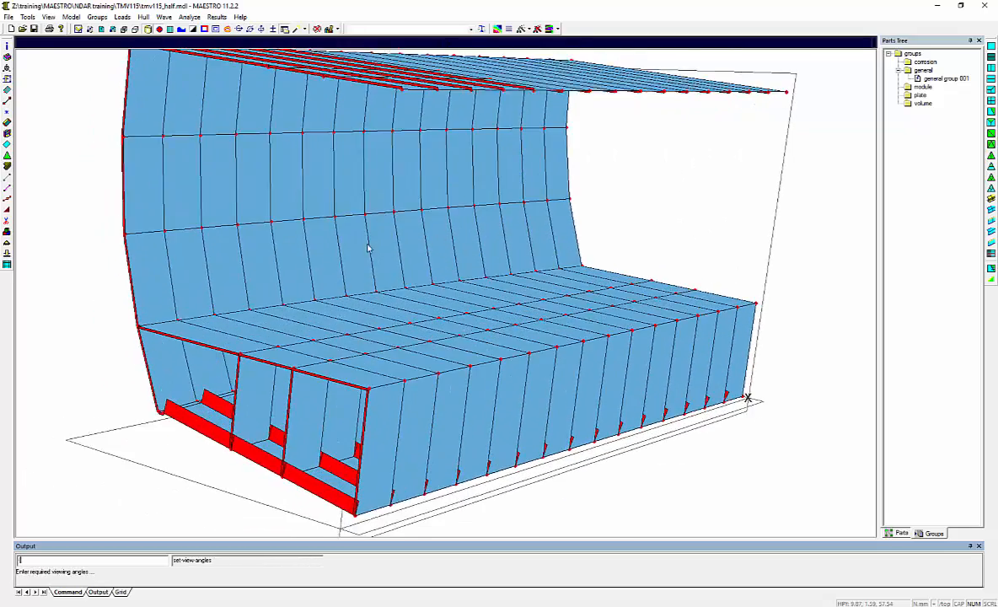
# Step: Load tmv115_full.mdl from the File menu's recent files list
pyautogui.click(9, 17)
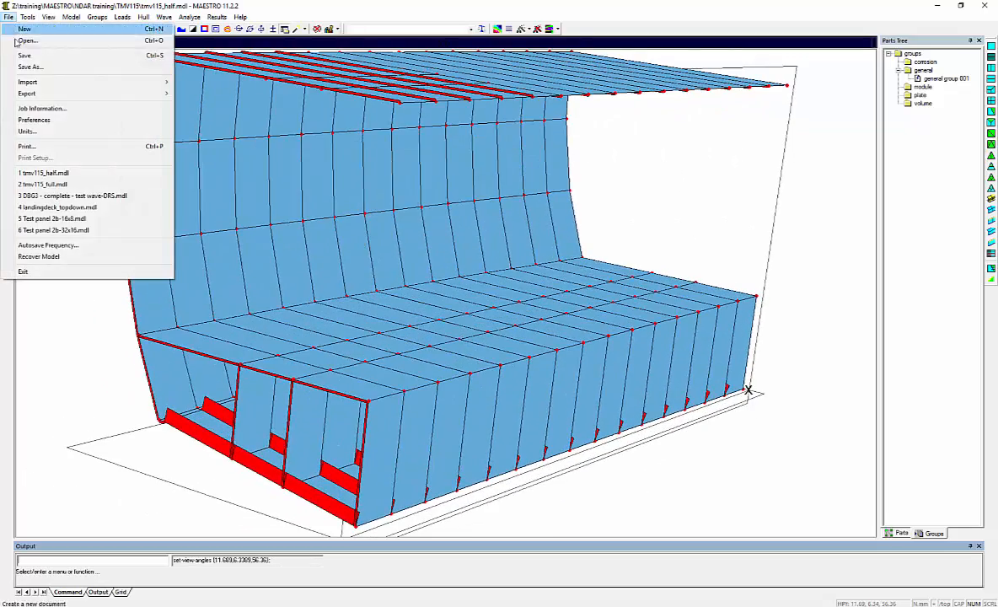
pyautogui.moveTo(42, 184)
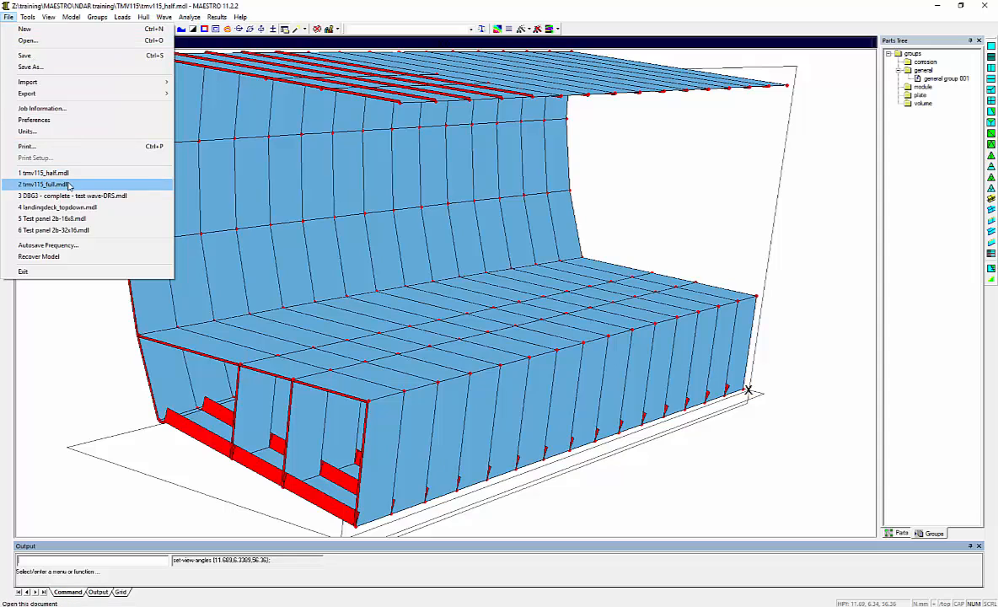
pyautogui.click(44, 183)
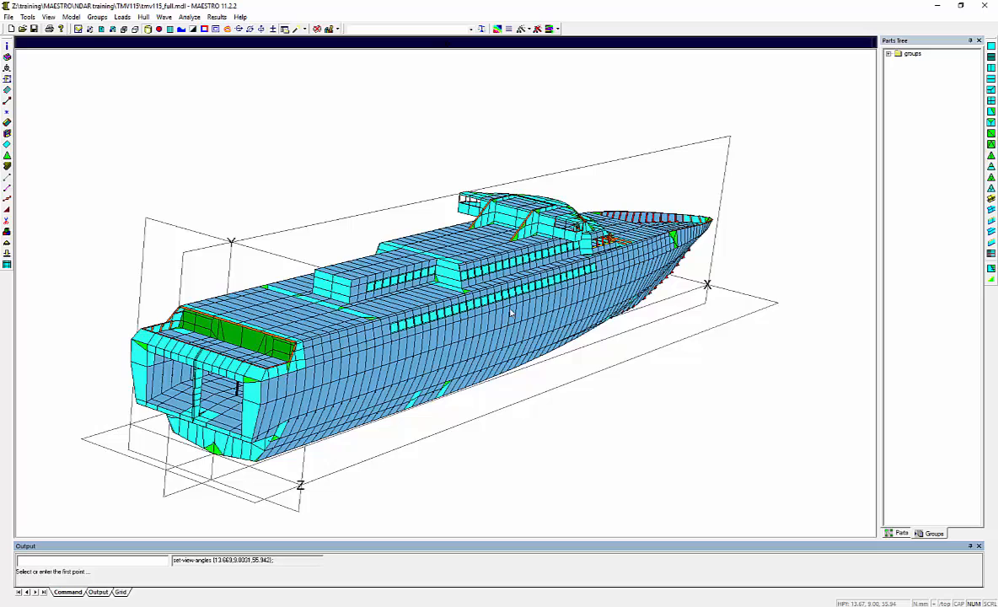
pyautogui.click(27, 17)
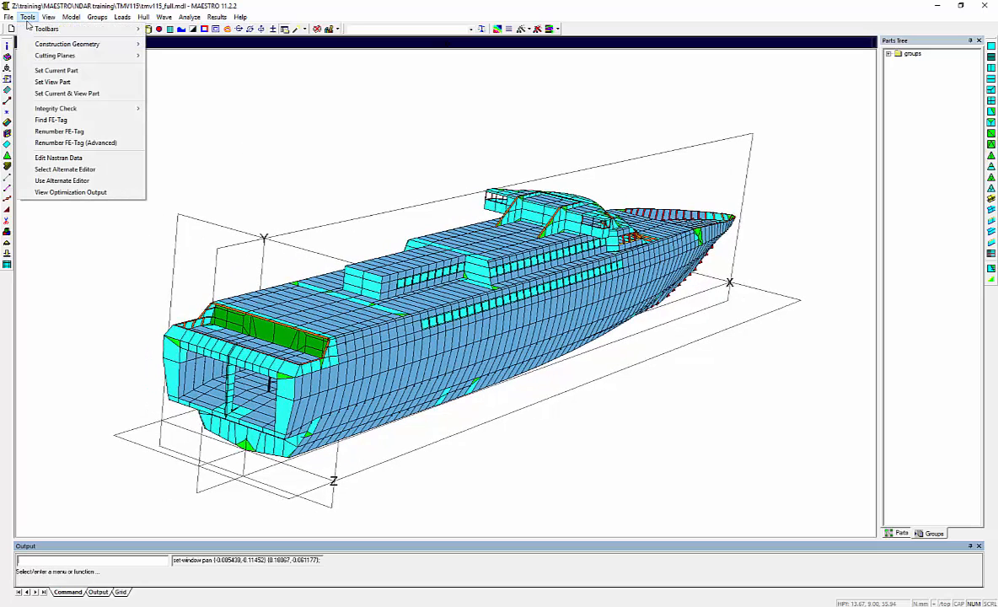